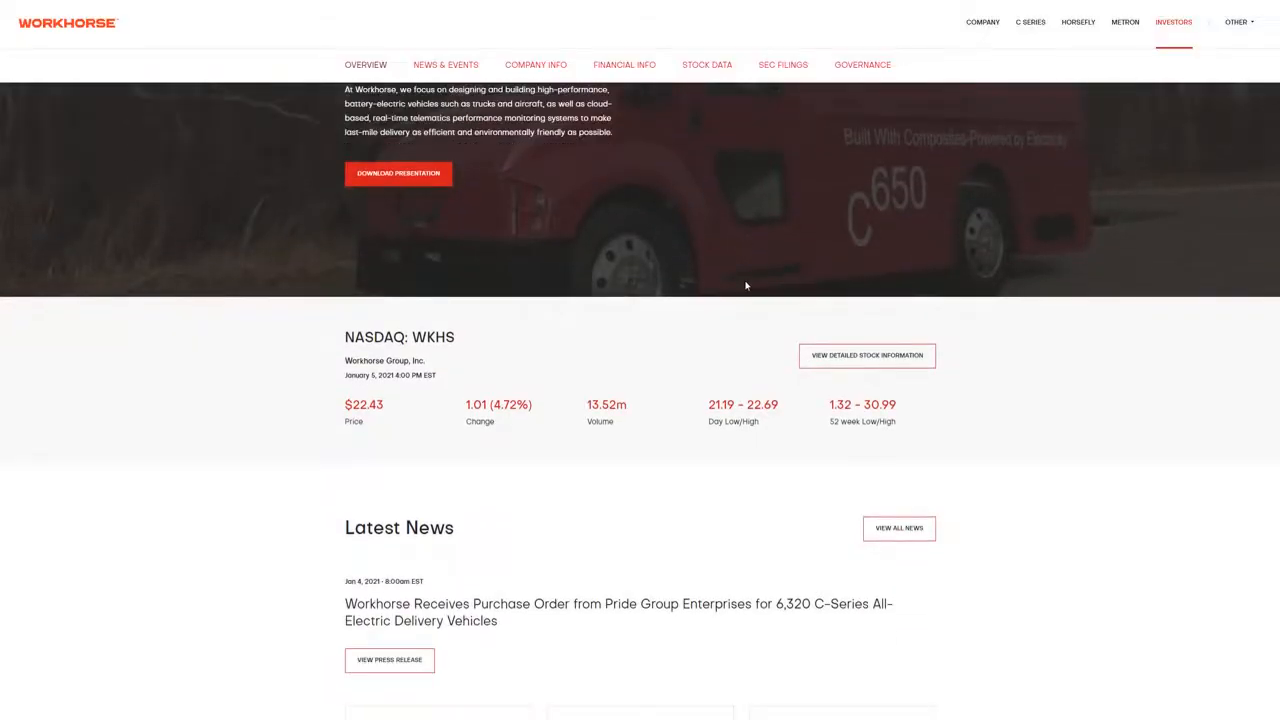
Scroll the Workhorse Investors overview past news, financial results and highlights to the IR Contacts and footer
scroll(down, 3)
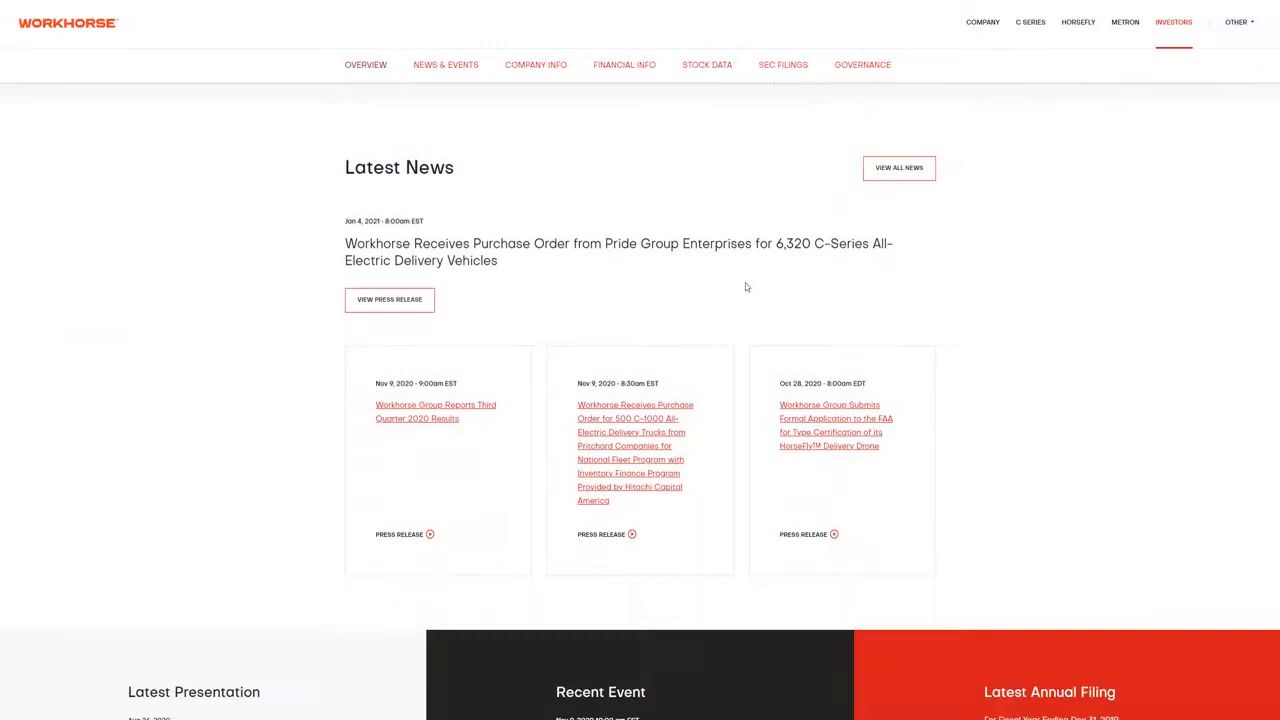
scroll(down, 3)
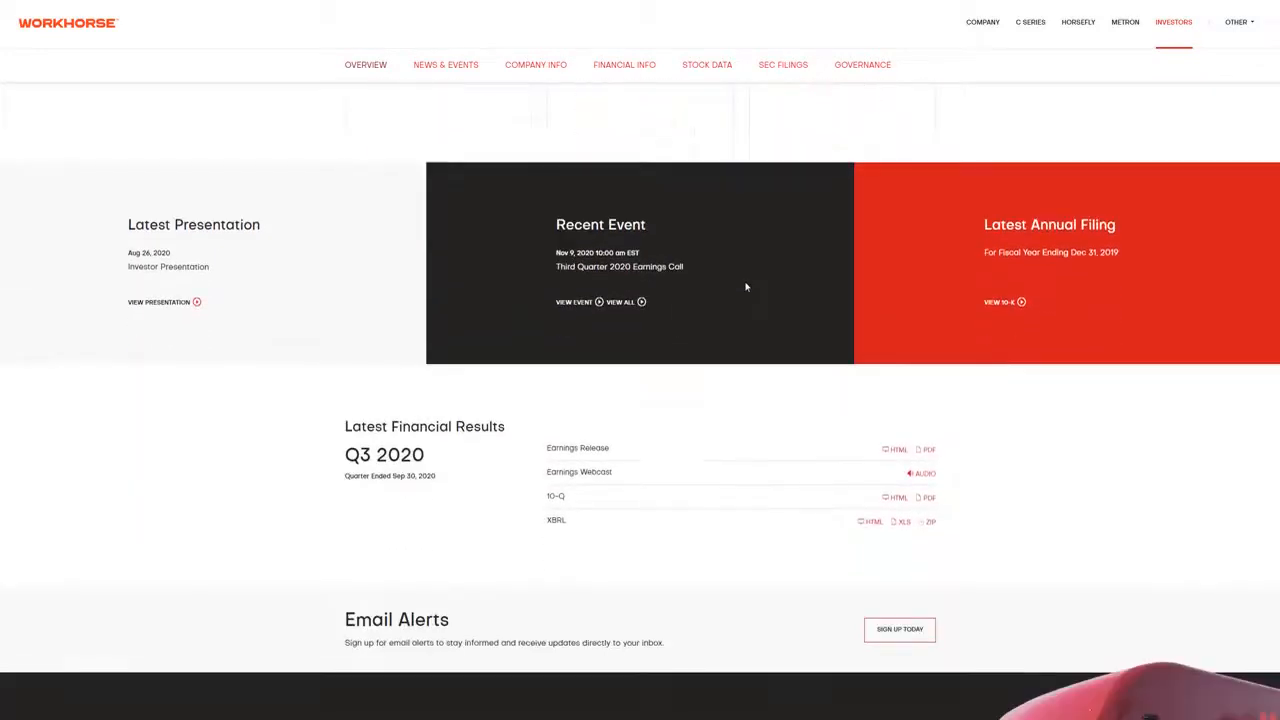
scroll(down, 3)
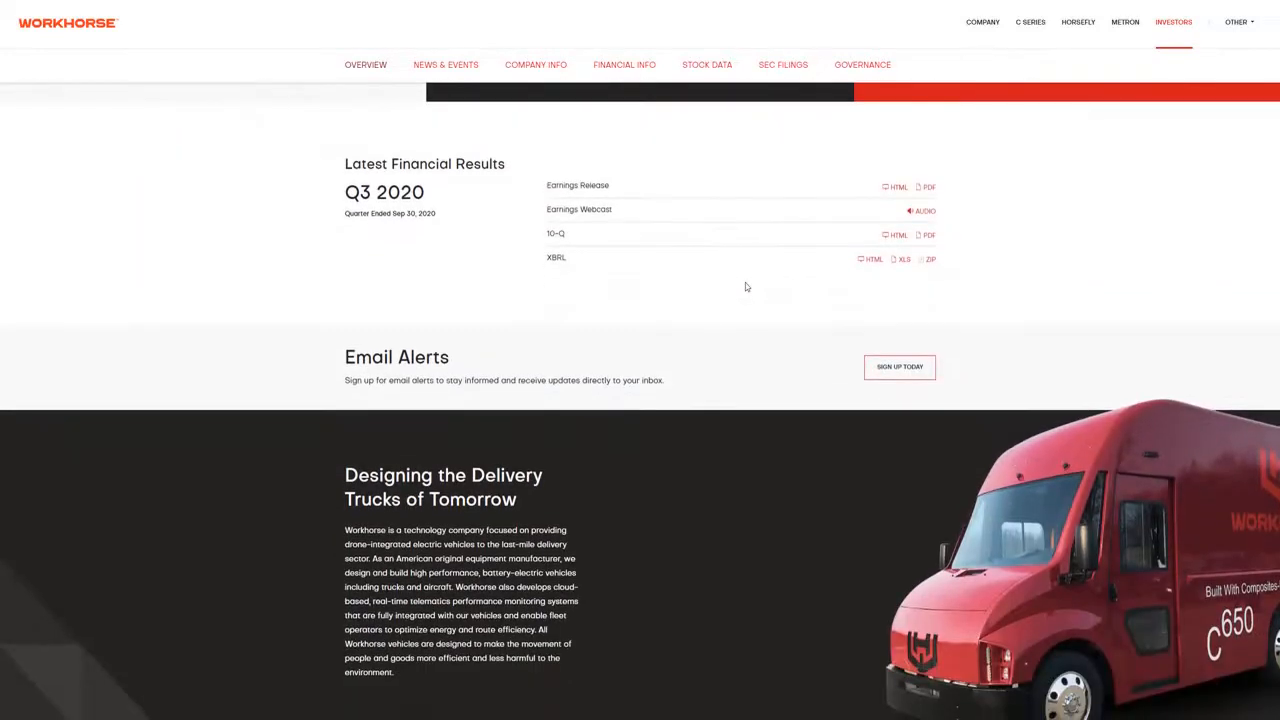
scroll(down, 3)
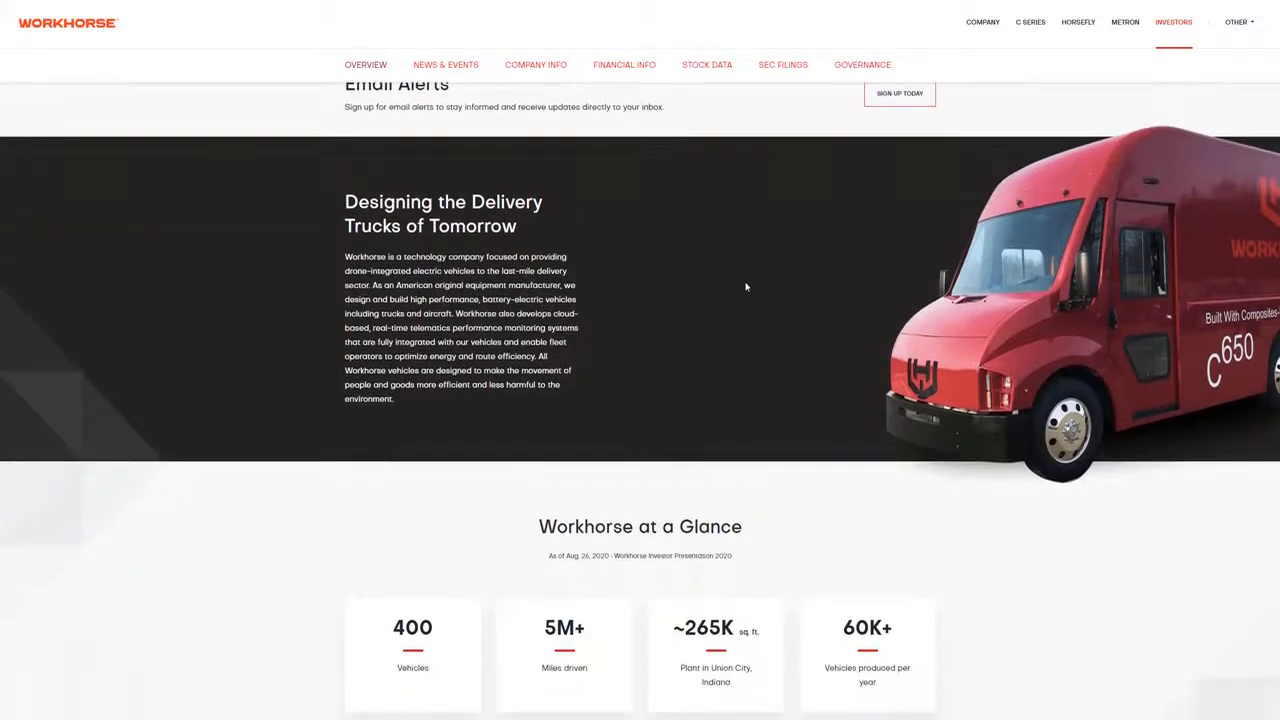
scroll(down, 3)
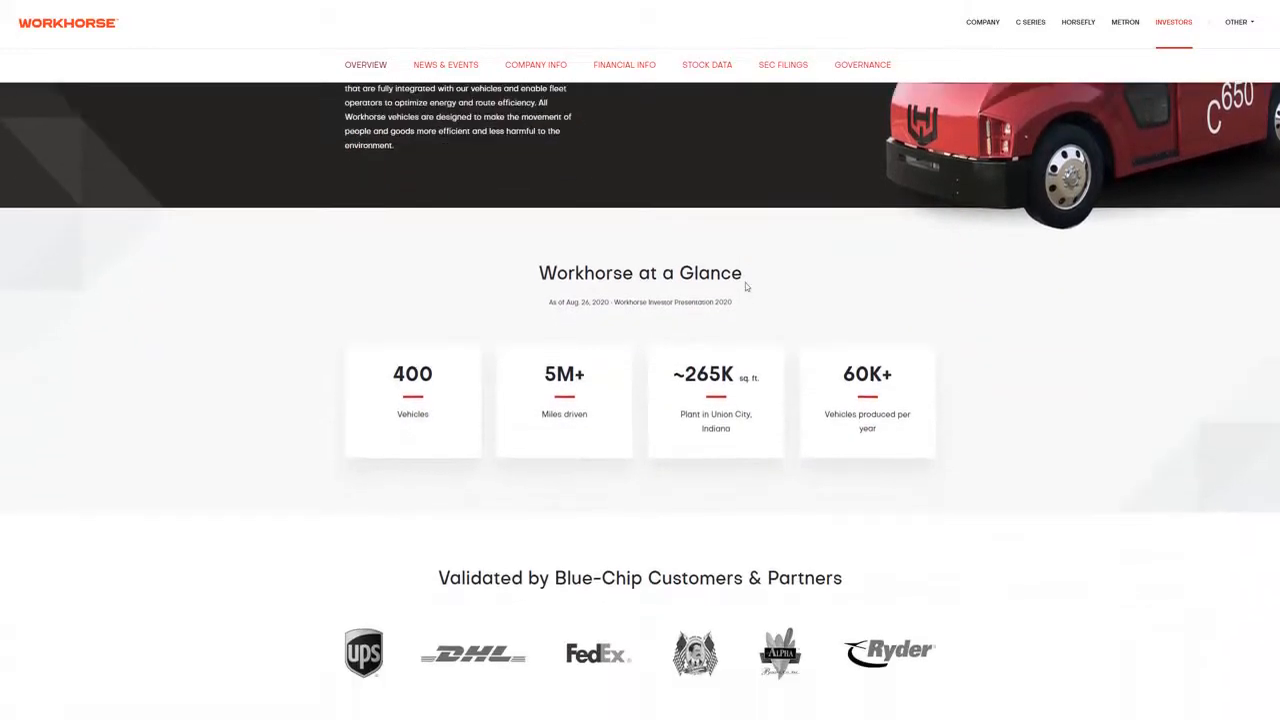
scroll(down, 3)
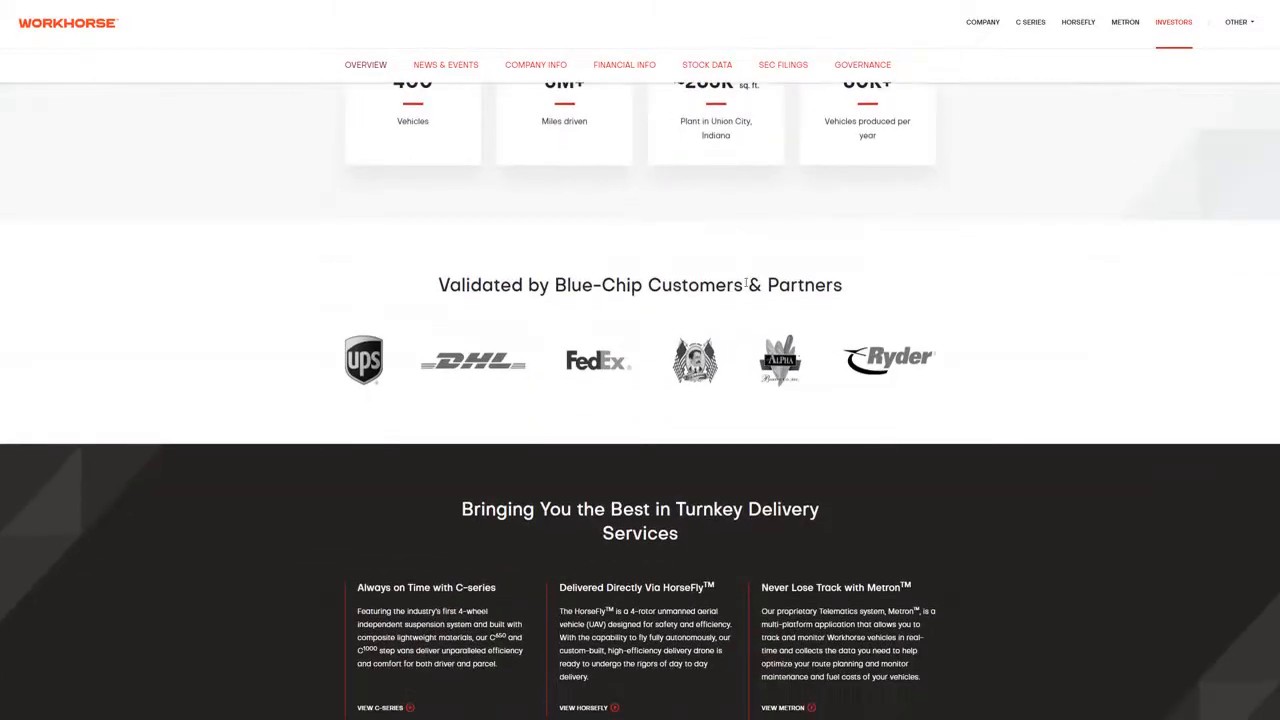
scroll(down, 3)
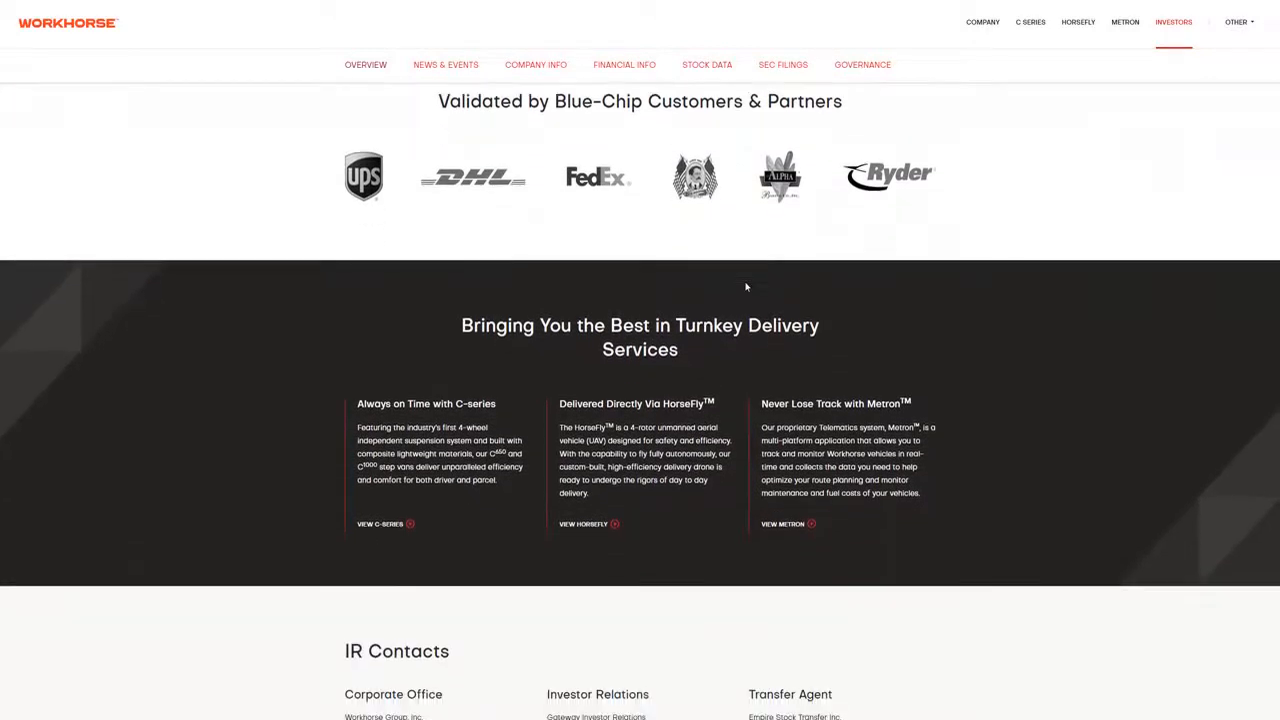
scroll(down, 3)
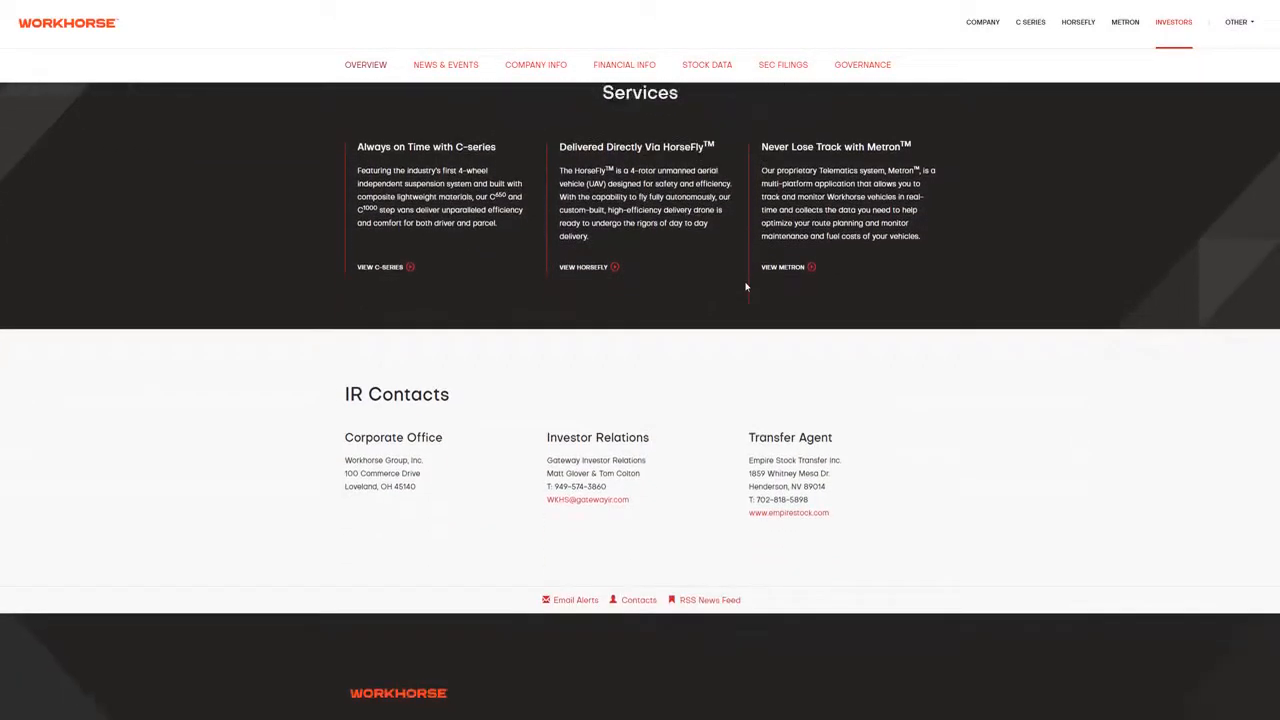
scroll(down, 3)
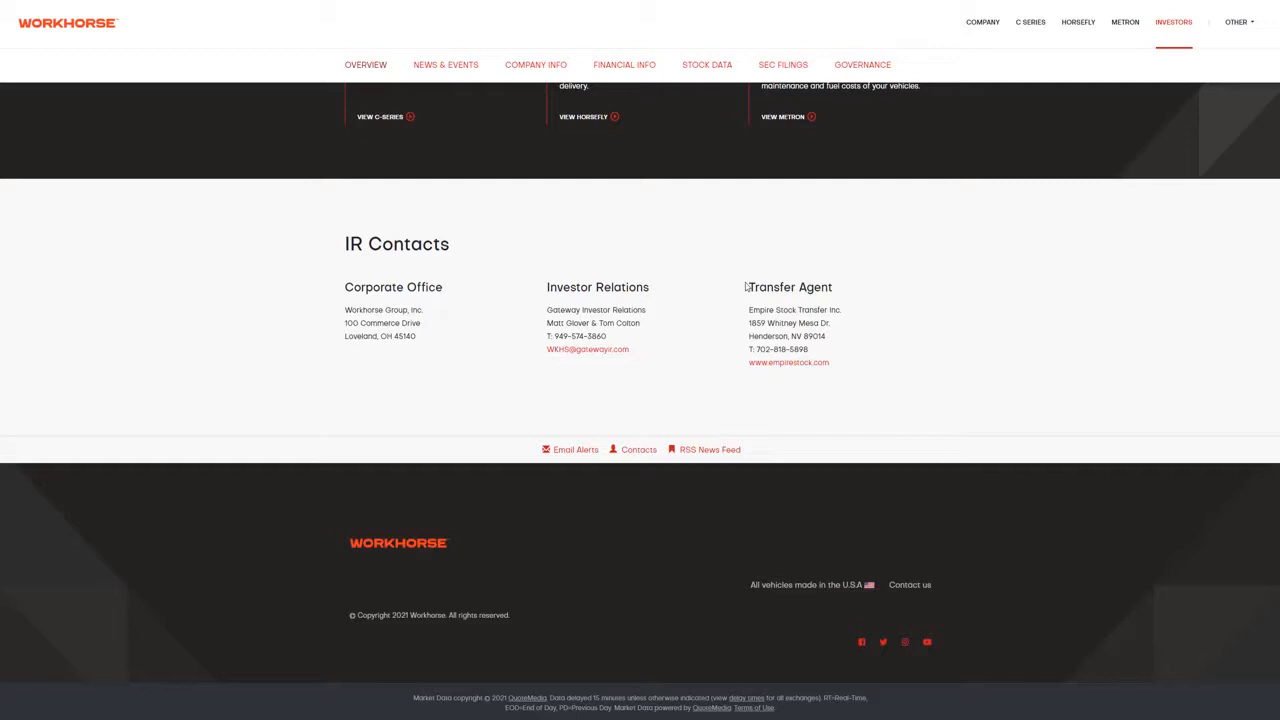
Scroll back over the Workhorse Investors highlights before moving to Pride Group's locations map
scroll(up, 3)
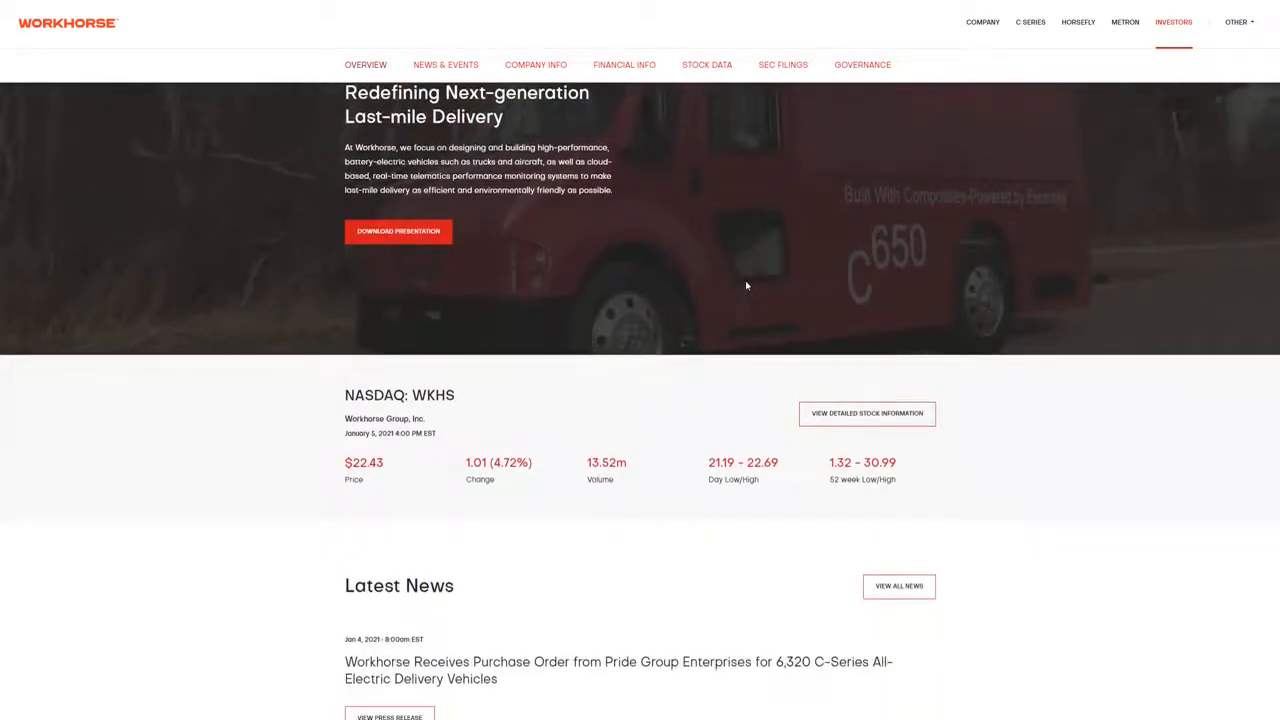
scroll(down, 3)
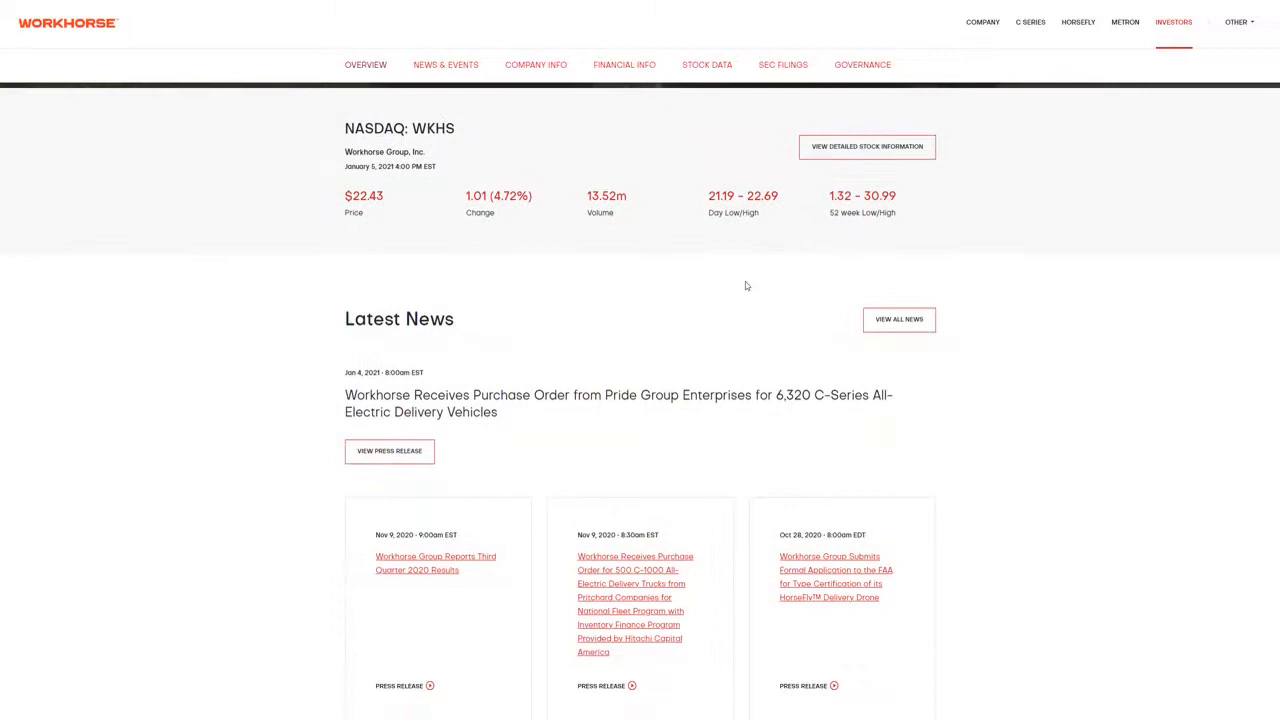
scroll(down, 3)
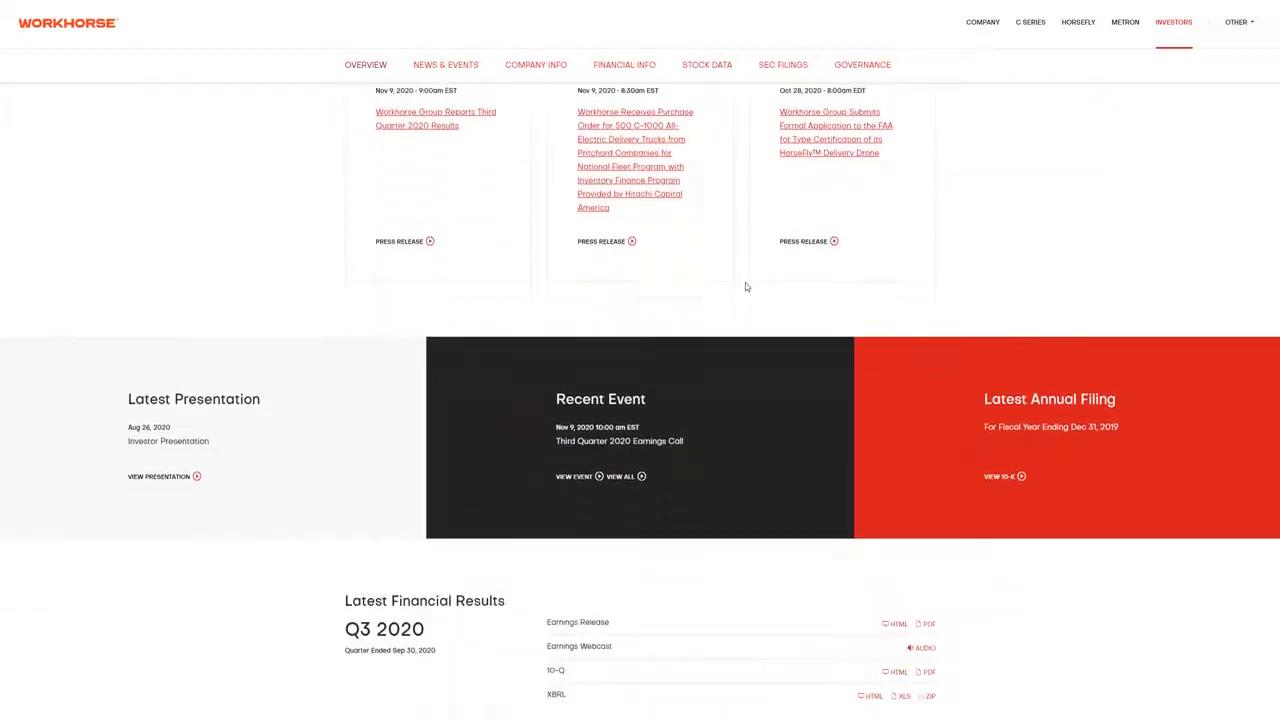
scroll(down, 3)
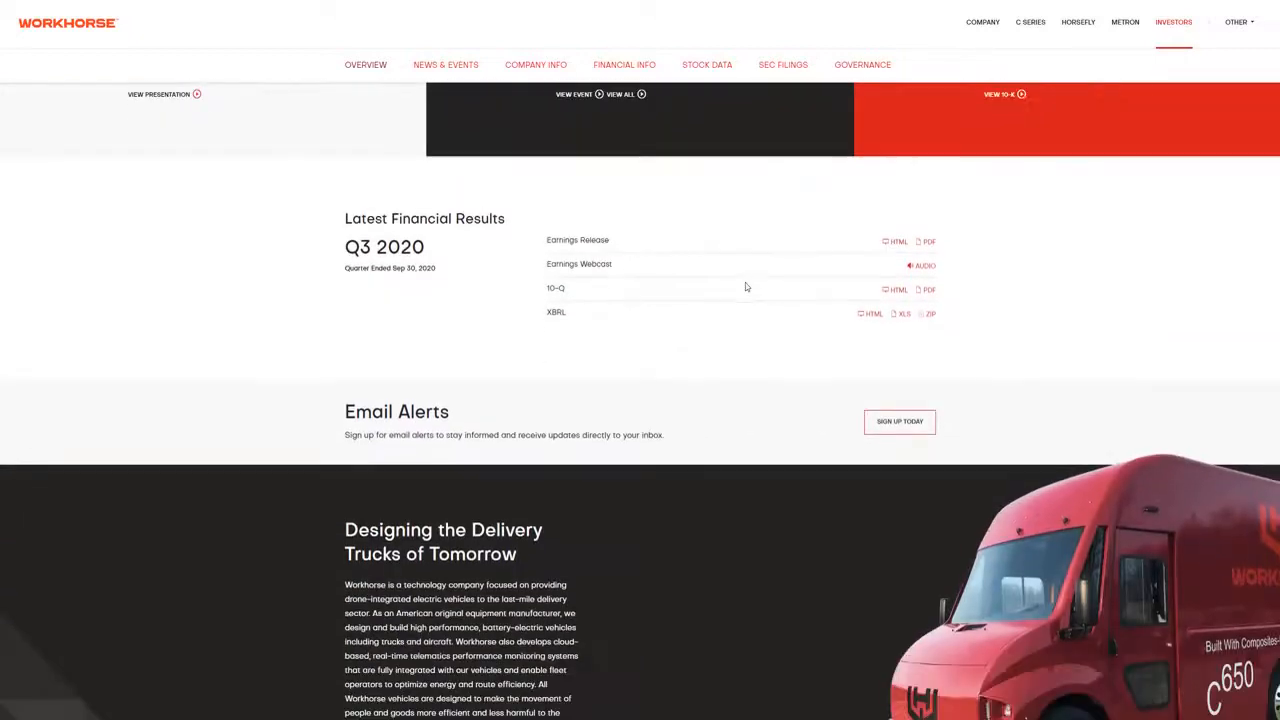
scroll(down, 3)
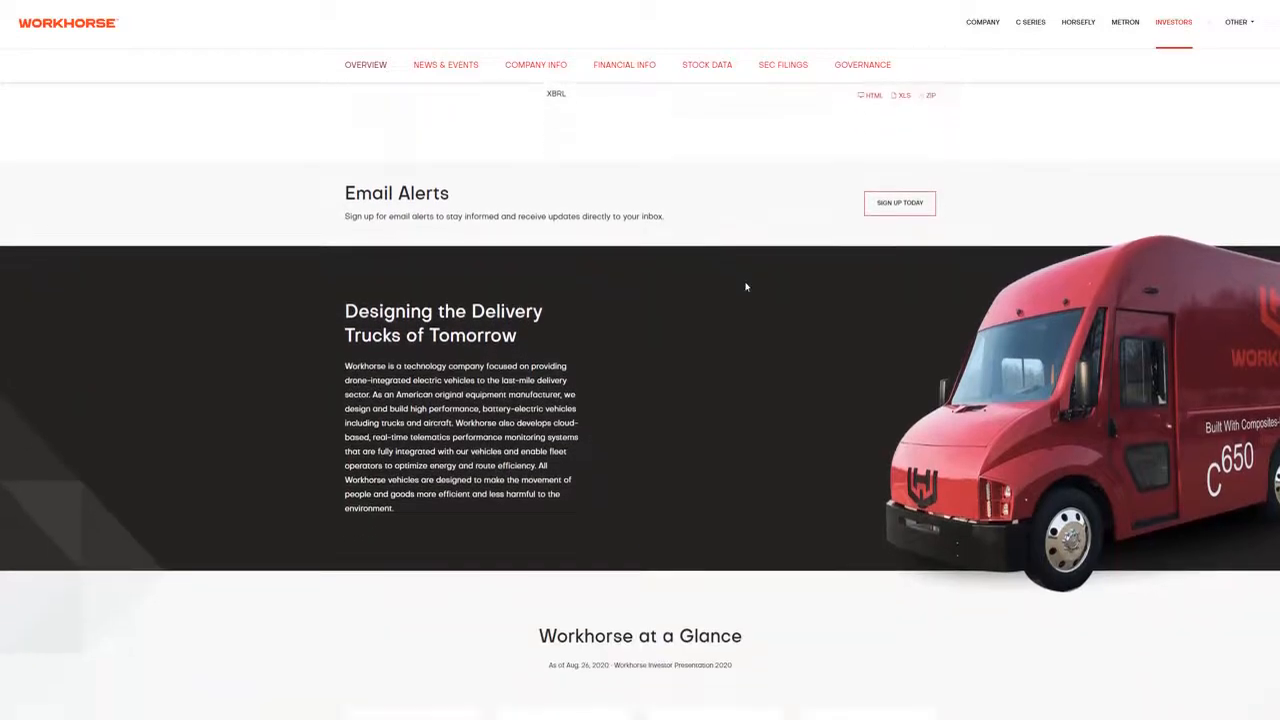
scroll(down, 3)
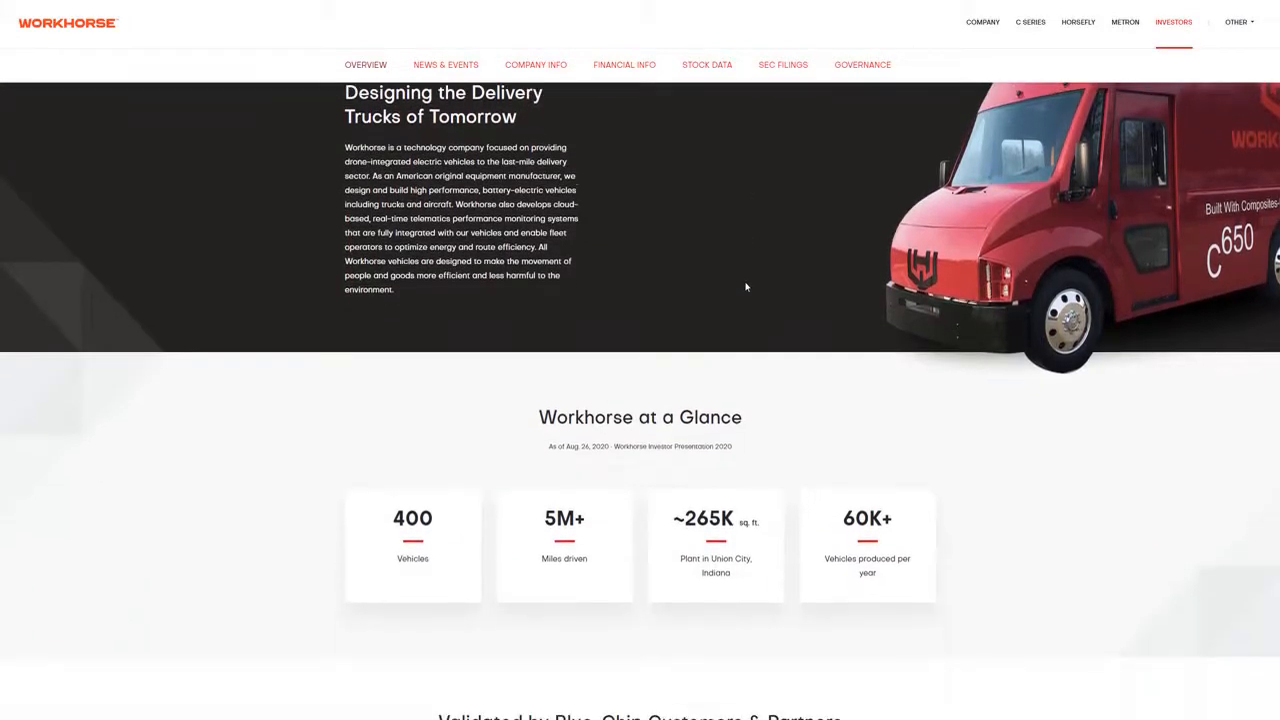
scroll(down, 3)
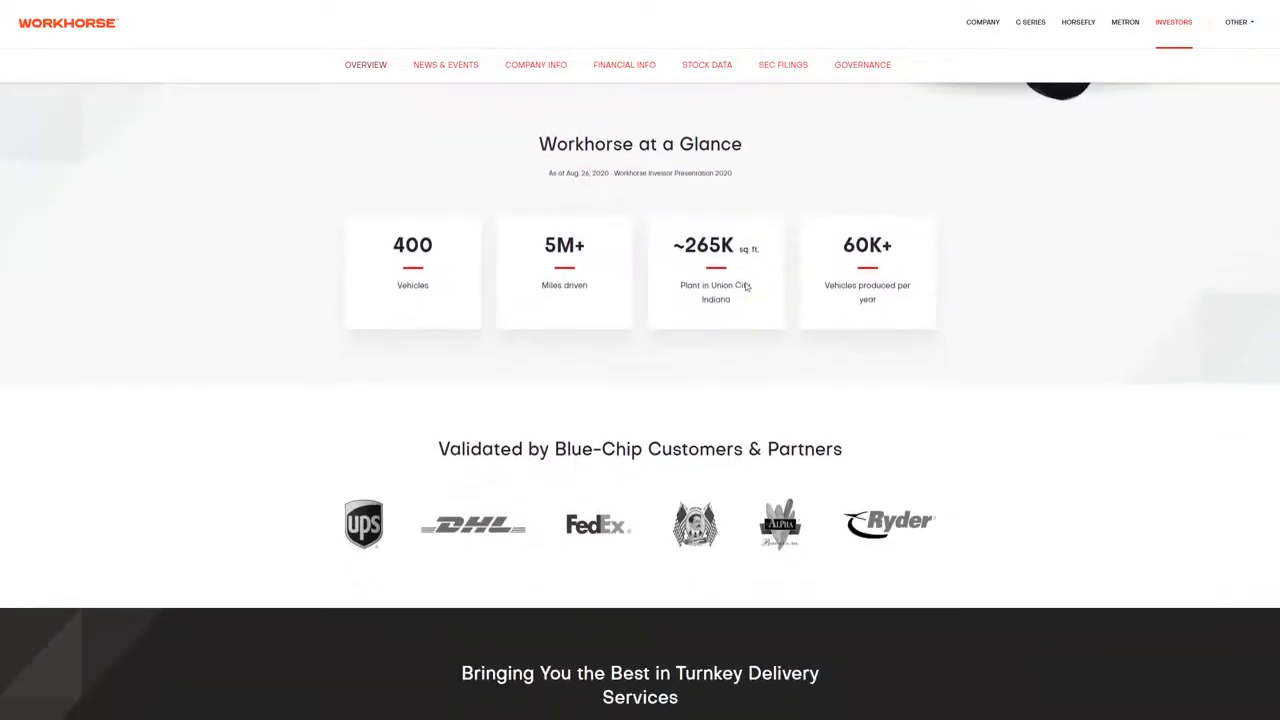
scroll(down, 3)
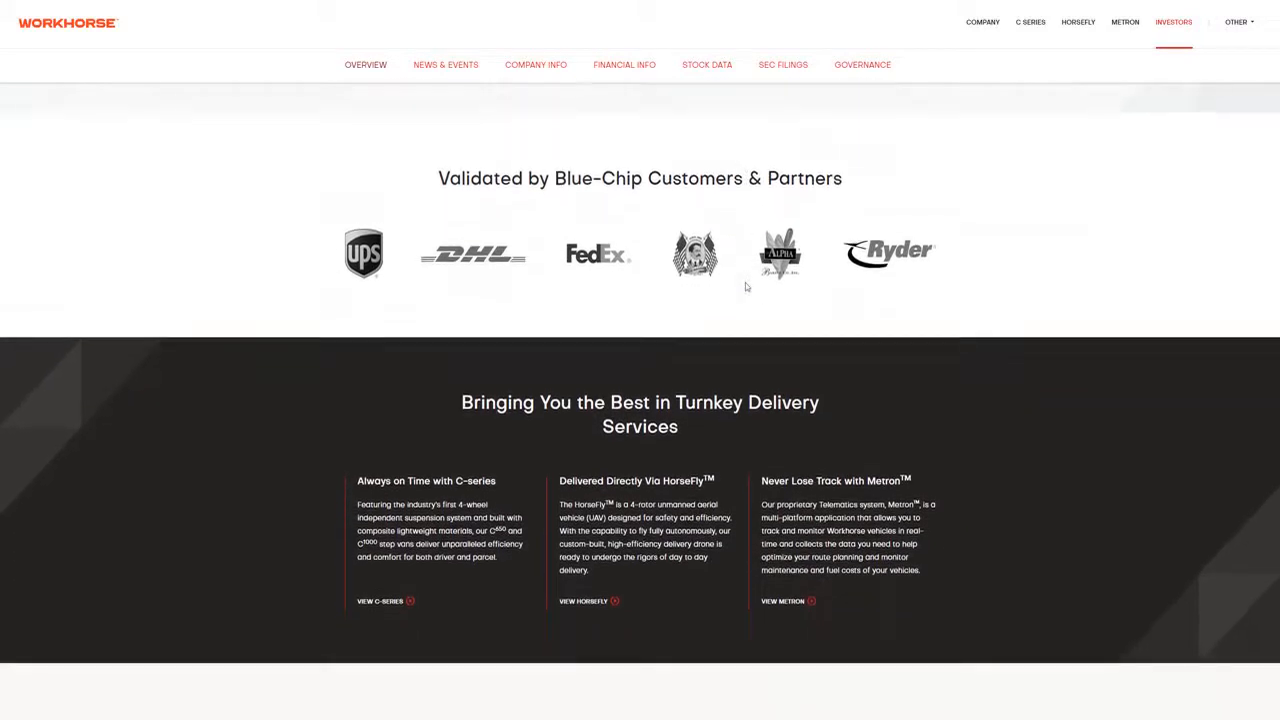
scroll(down, 3)
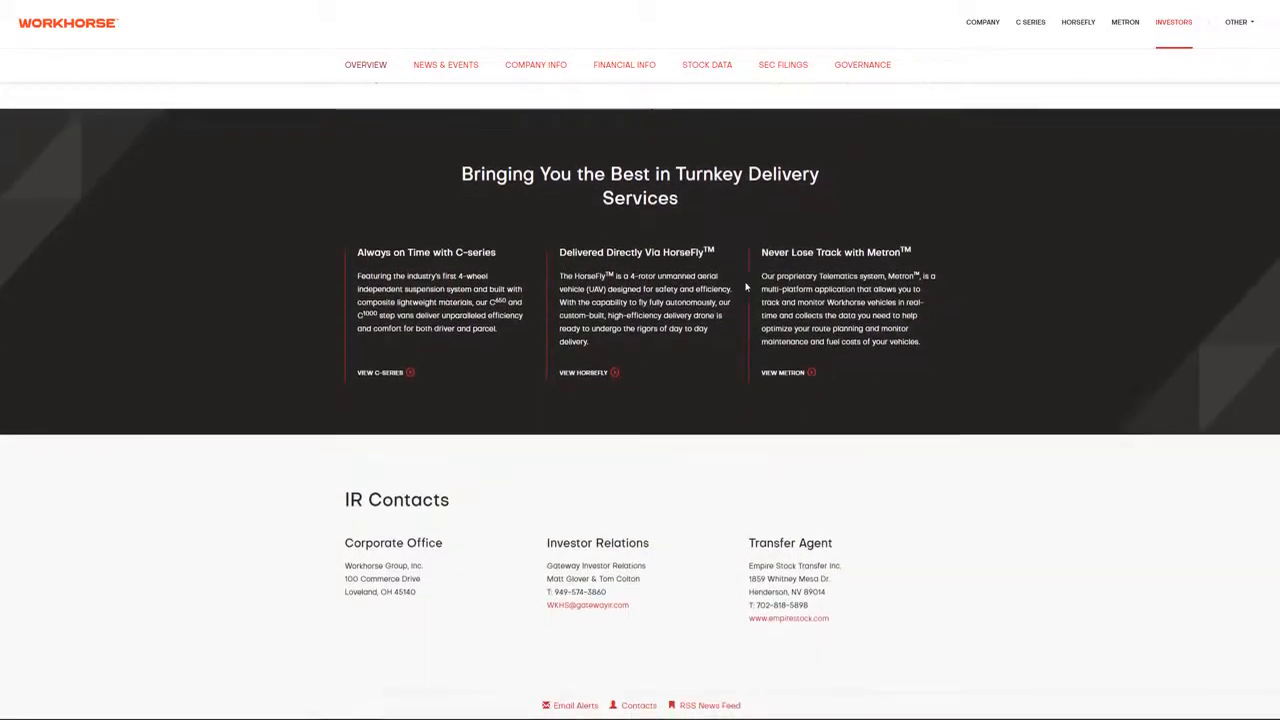
scroll(down, 3)
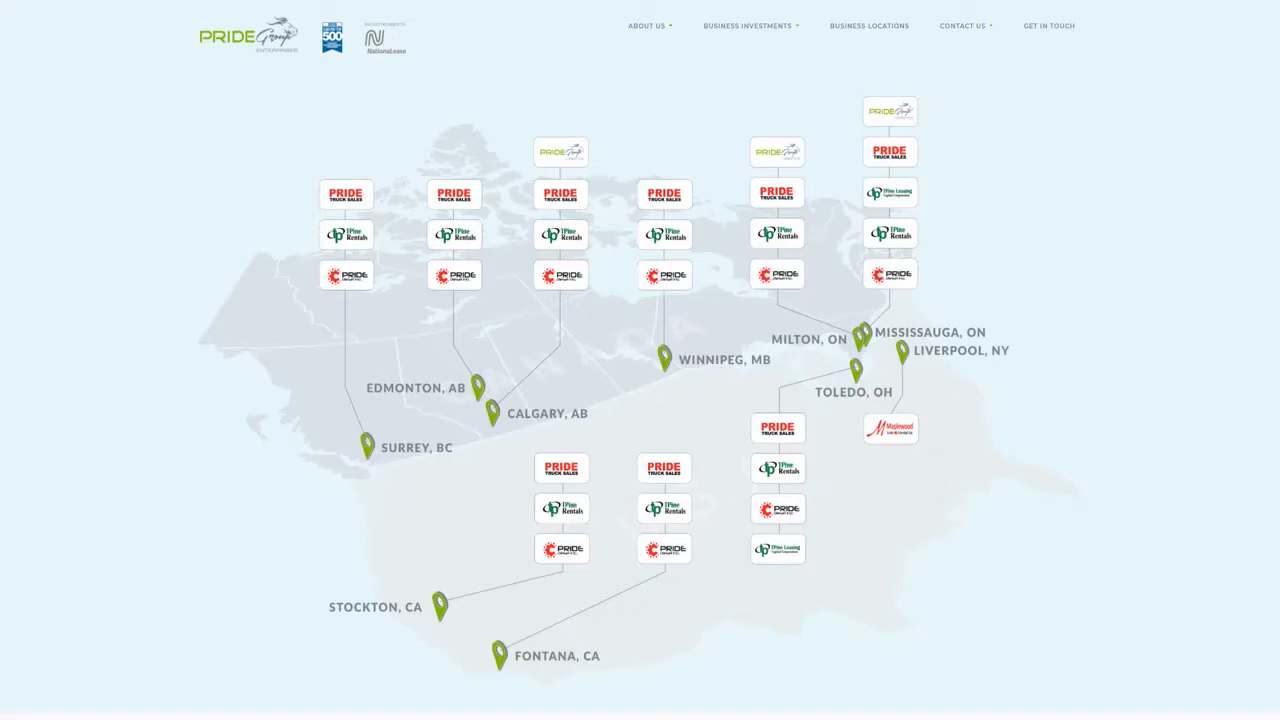
Navigate via About Us to Pride Group's Company Profile page
click(648, 24)
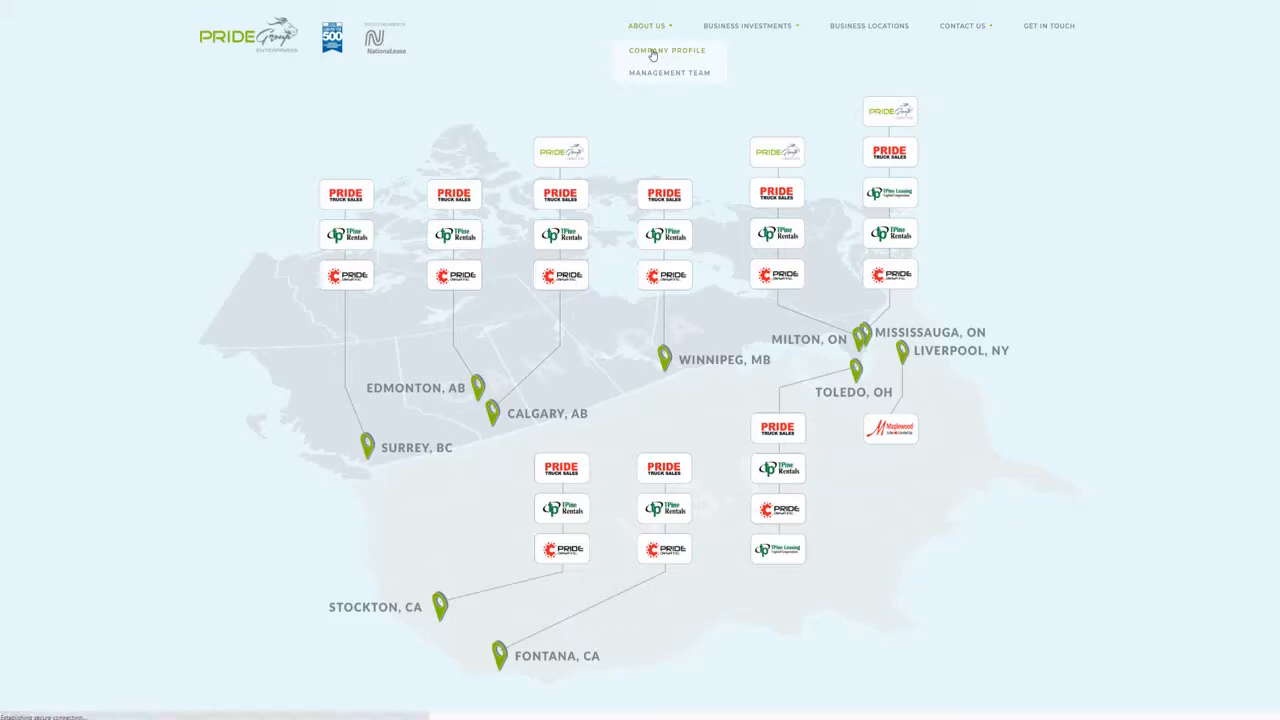
click(666, 50)
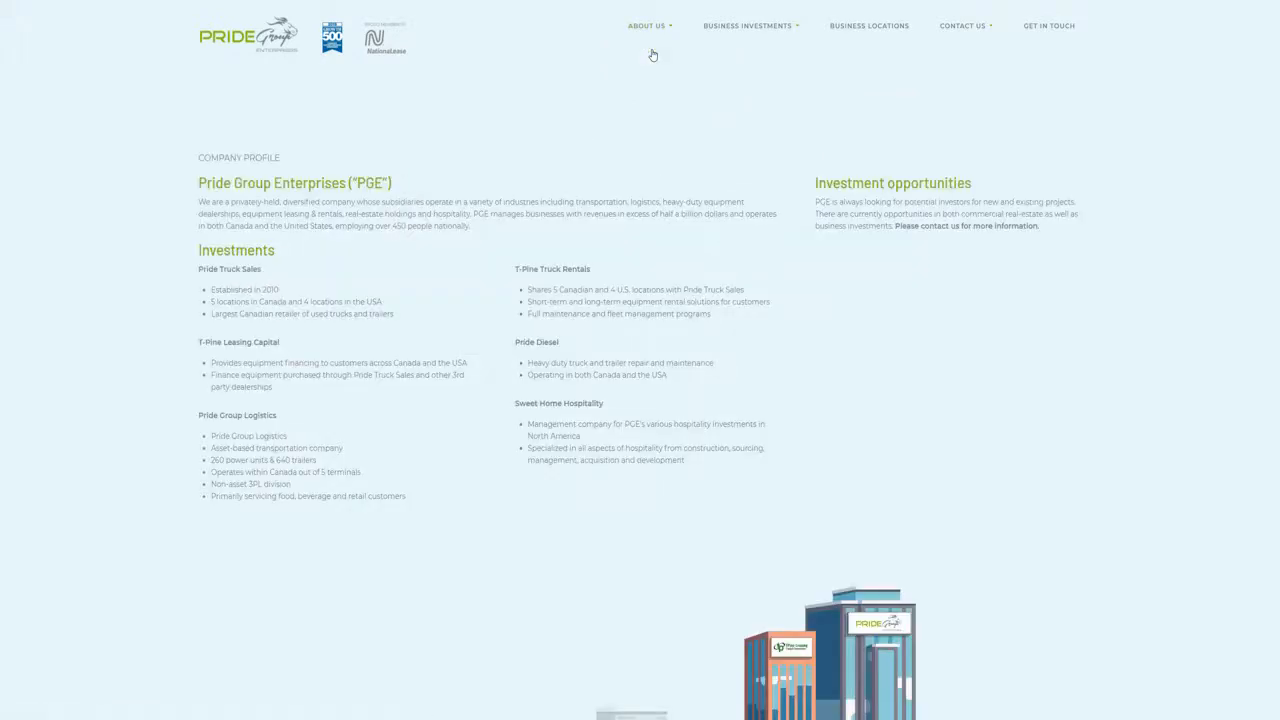
Scroll through the Pride Group Enterprises profile and investments, then back to the top
scroll(down, 3)
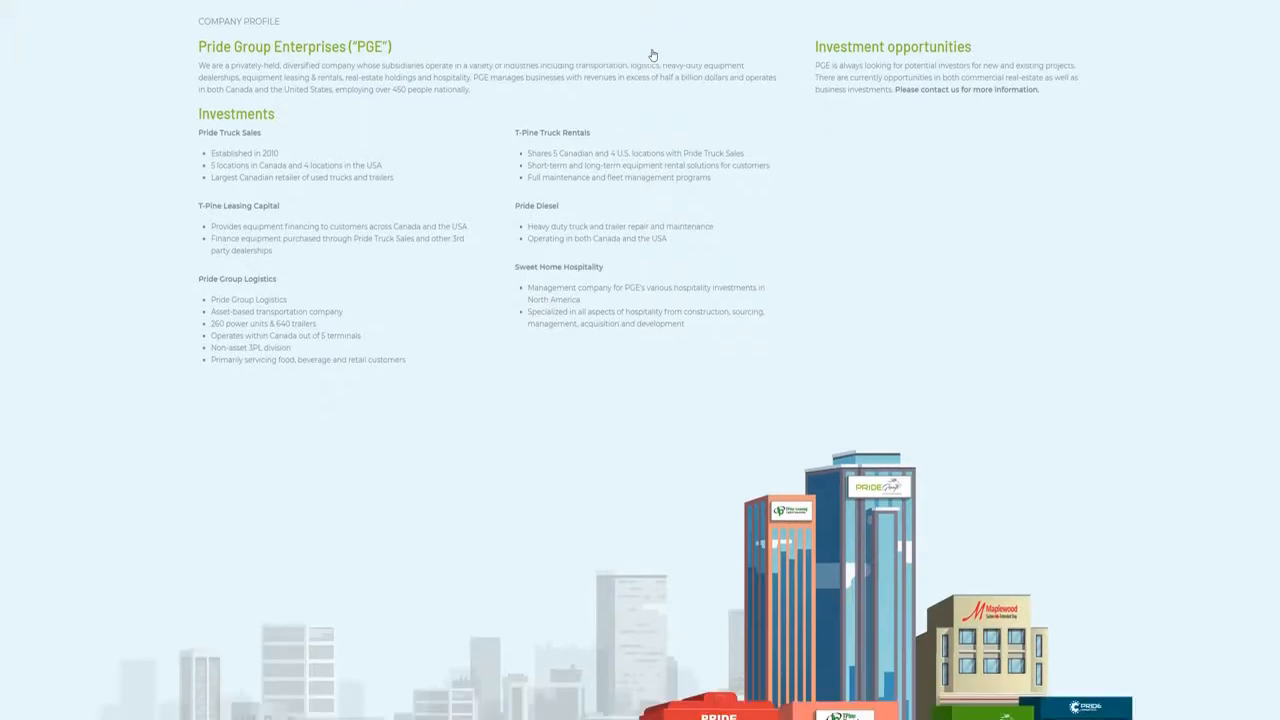
scroll(down, 3)
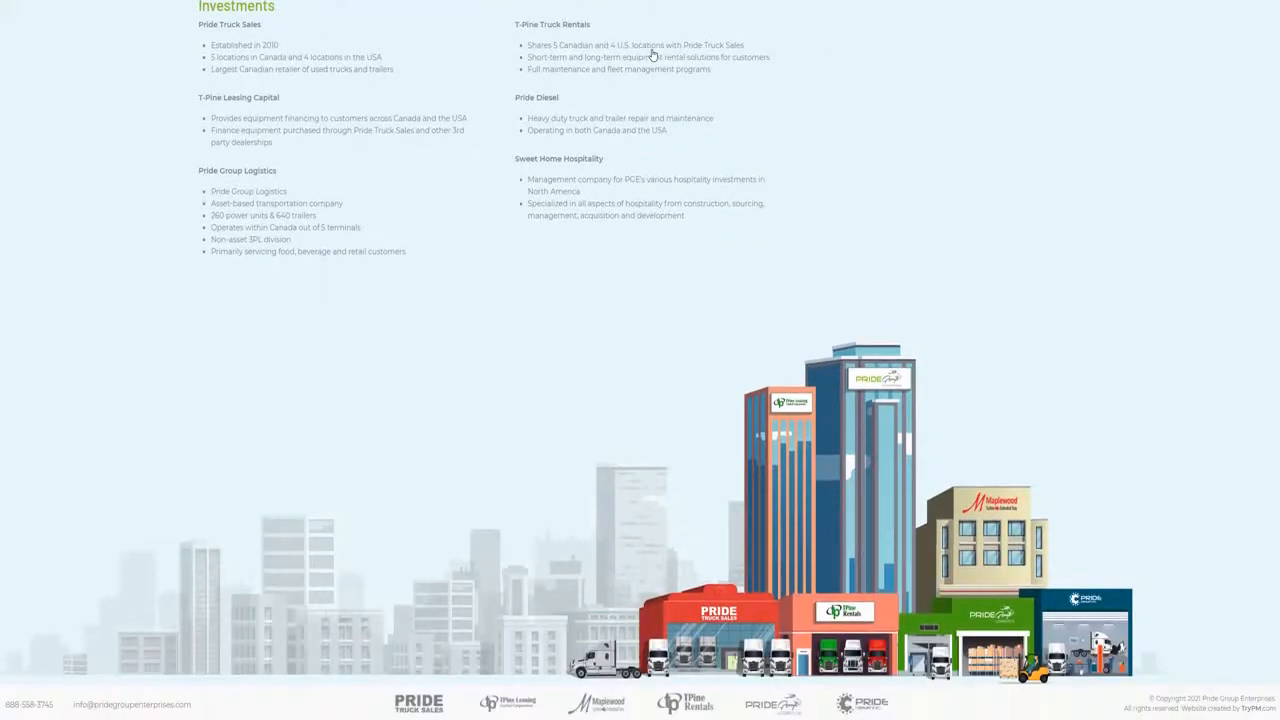
scroll(up, 3)
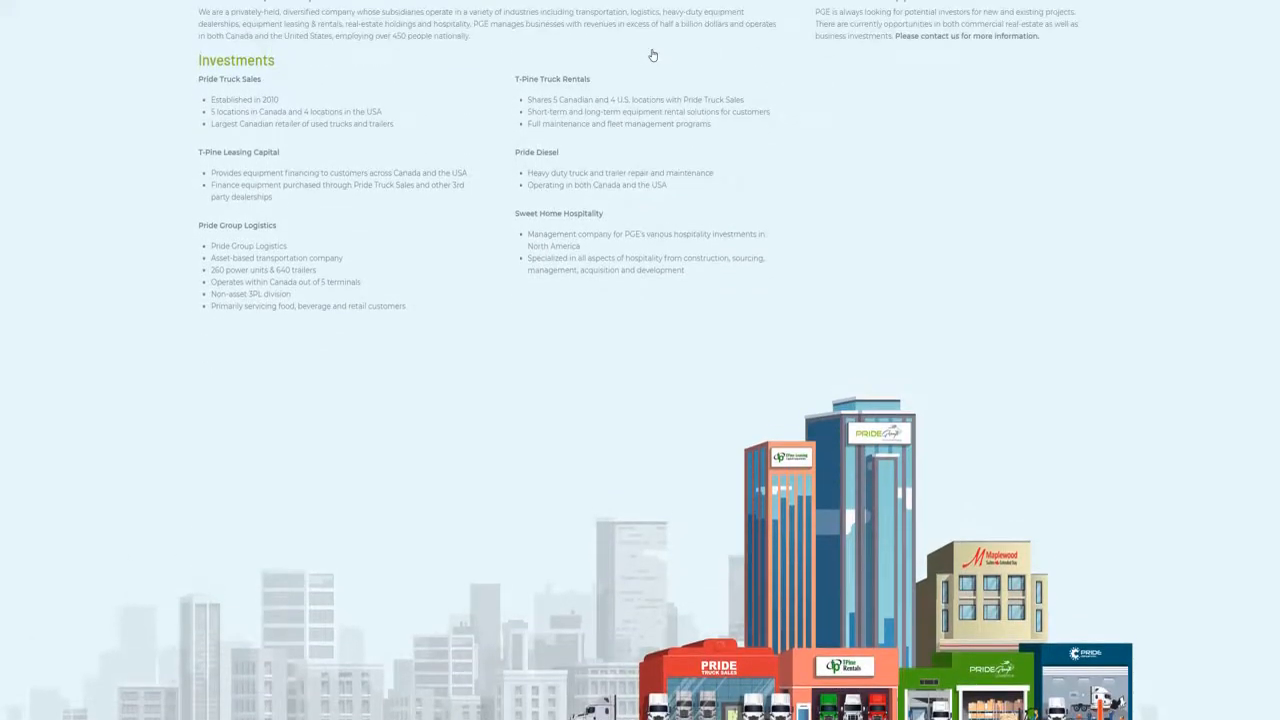
scroll(up, 3)
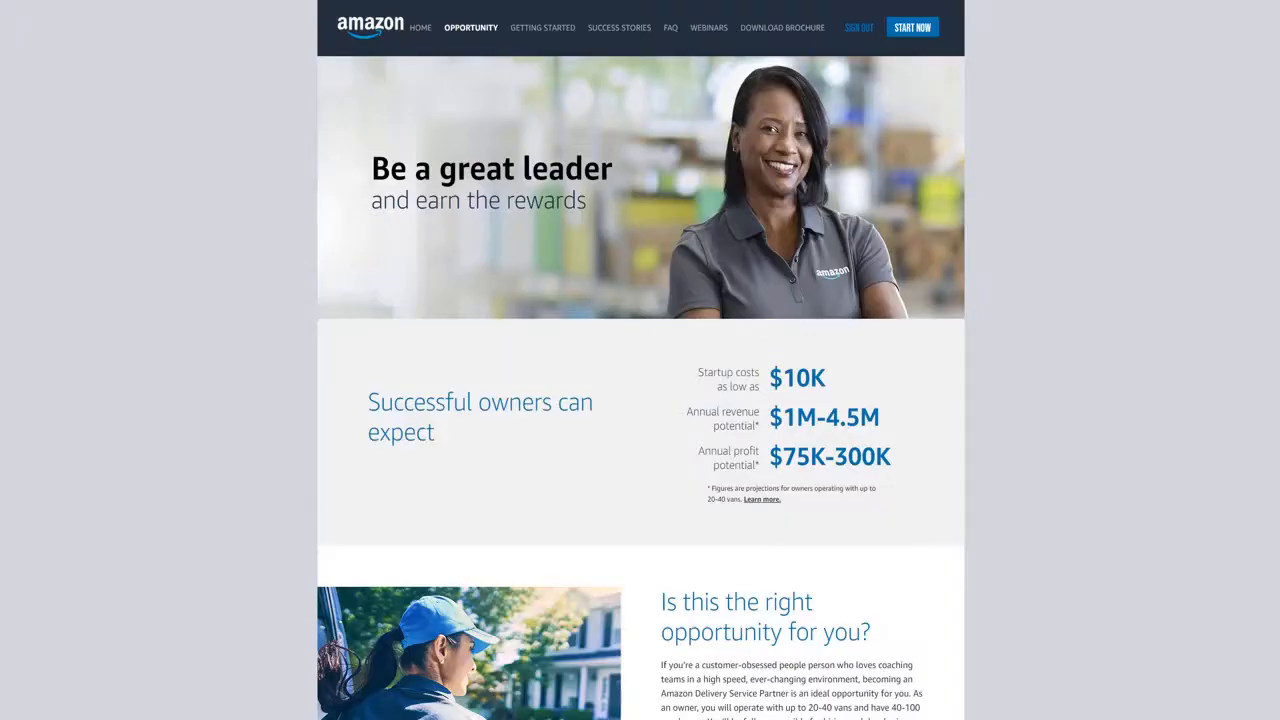
Scroll the Amazon DSP Opportunity page down to the list of states accepting applications
scroll(down, 3)
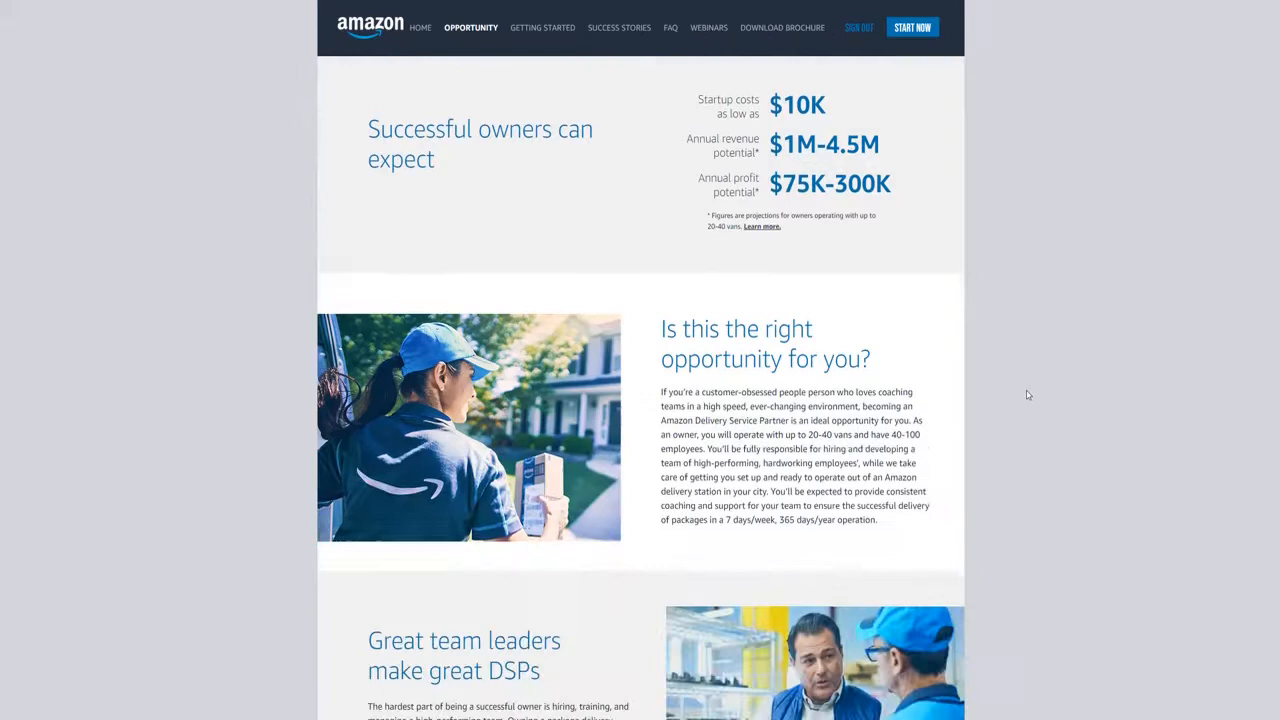
scroll(down, 3)
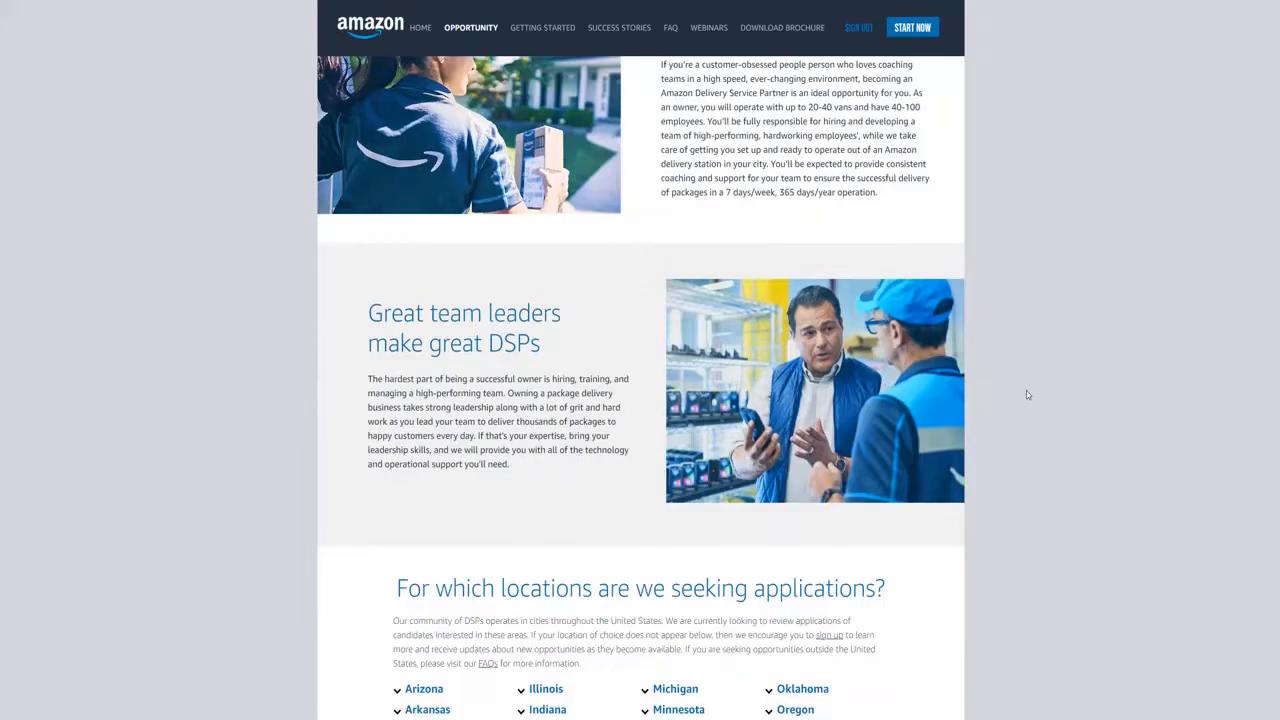
scroll(down, 3)
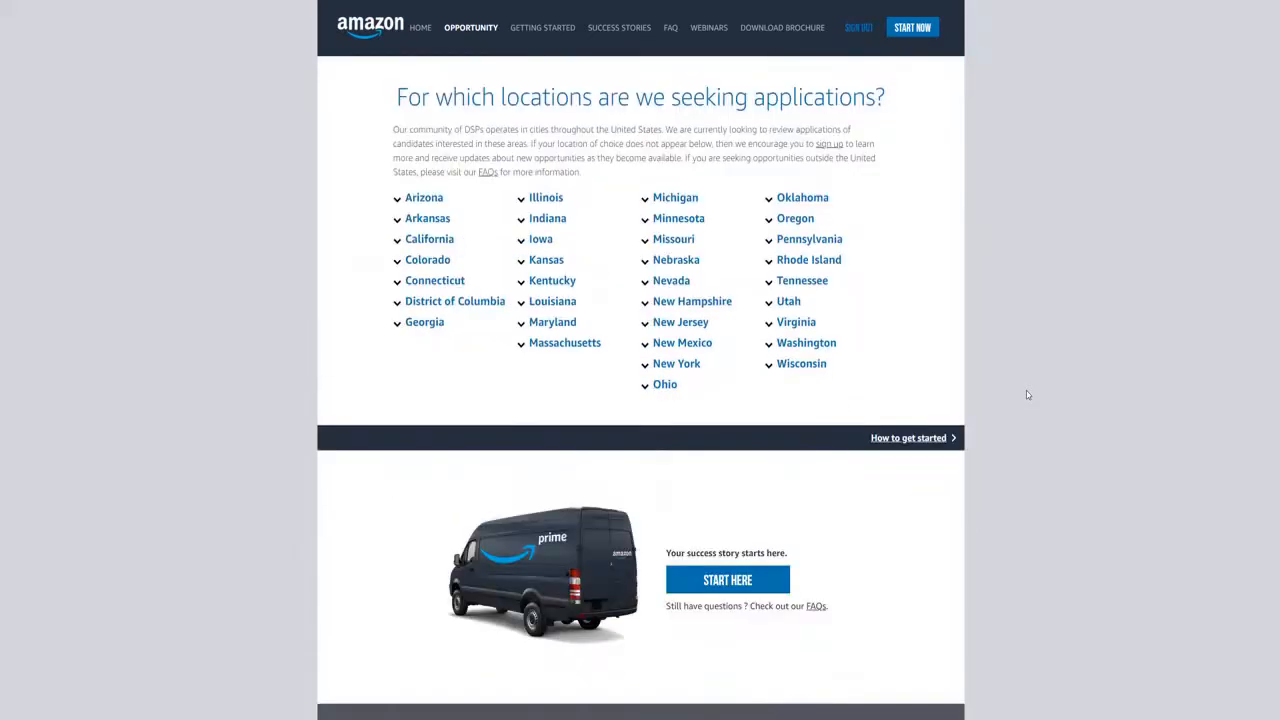
scroll(down, 3)
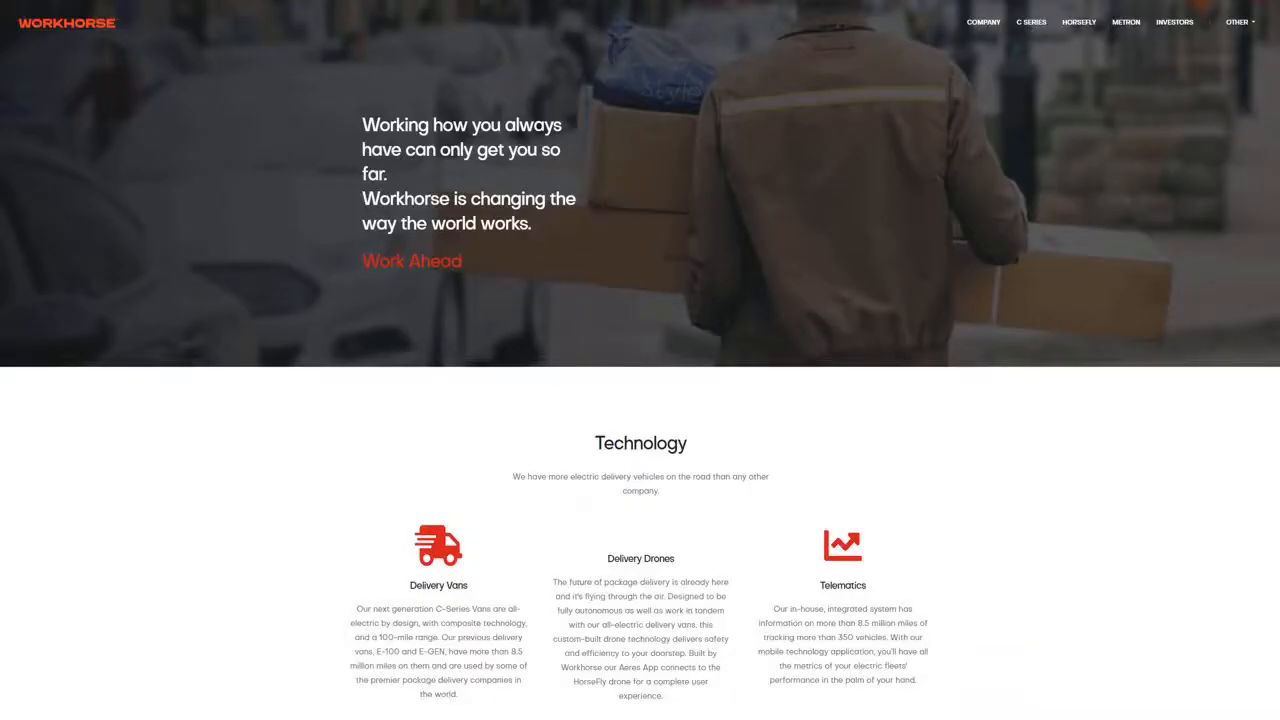
Scroll the Workhorse homepage past the Technology overview to the 'Where it all began' history section
scroll(down, 3)
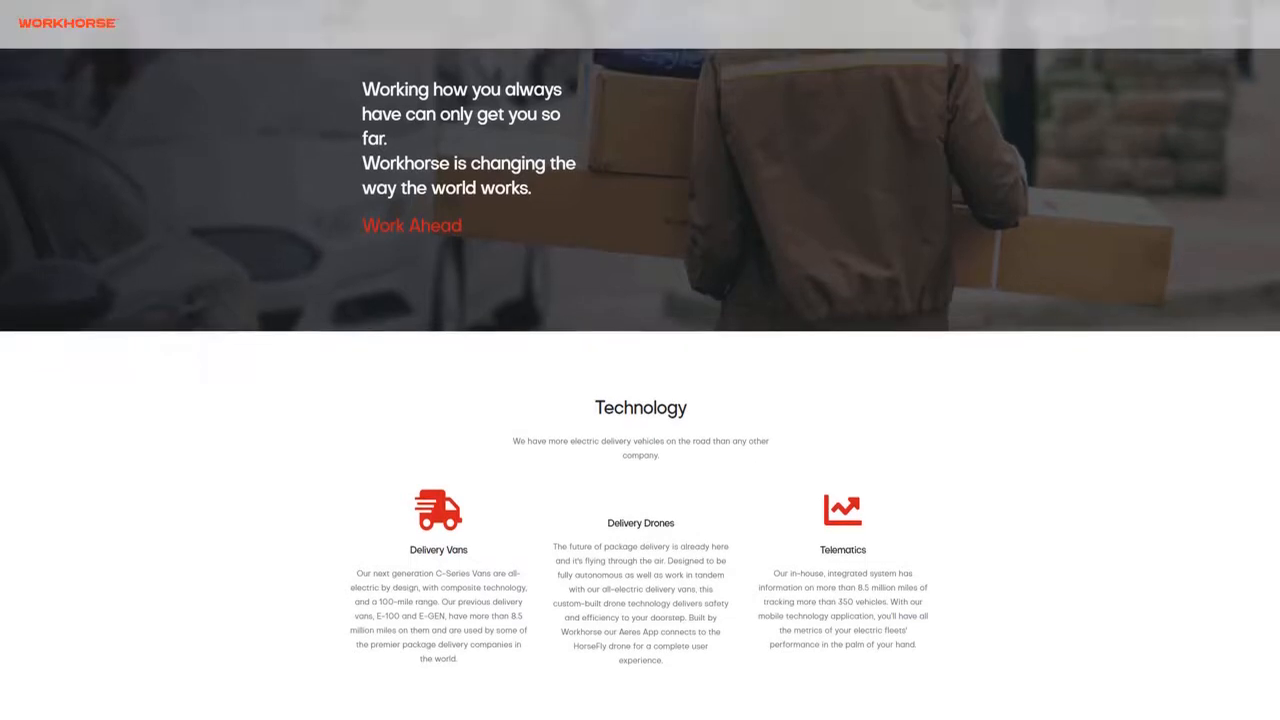
scroll(down, 3)
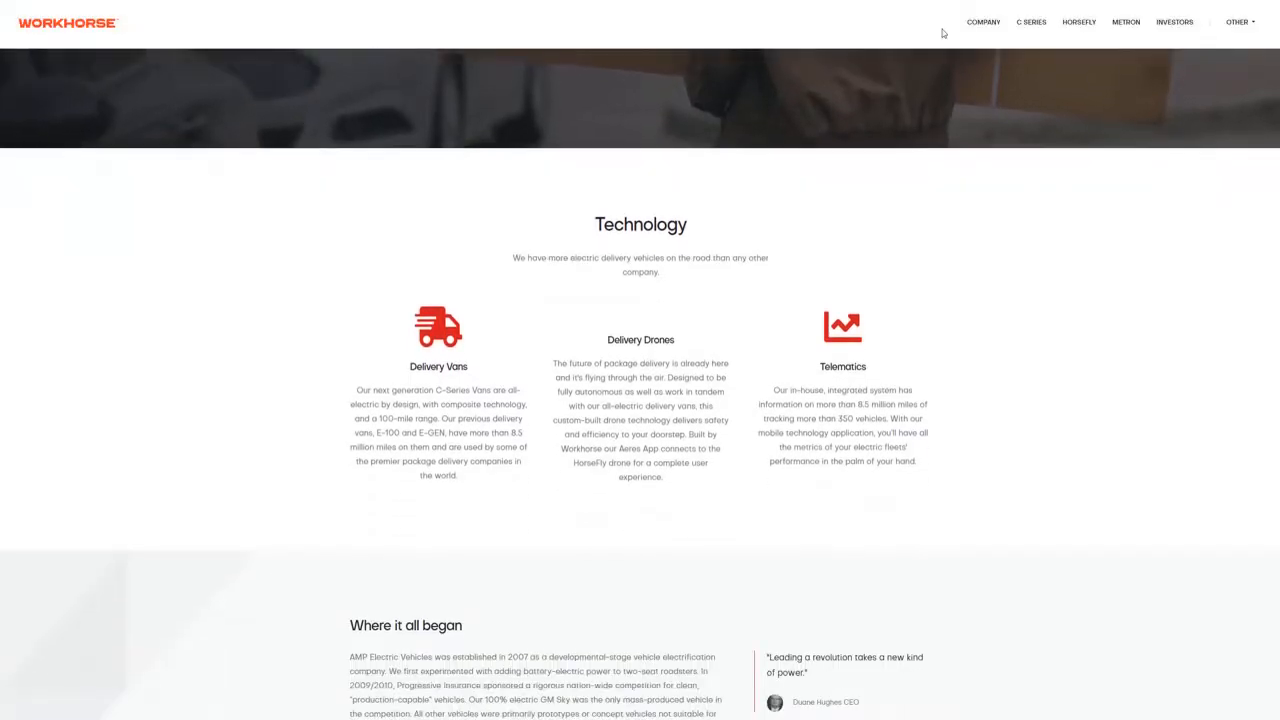
scroll(down, 3)
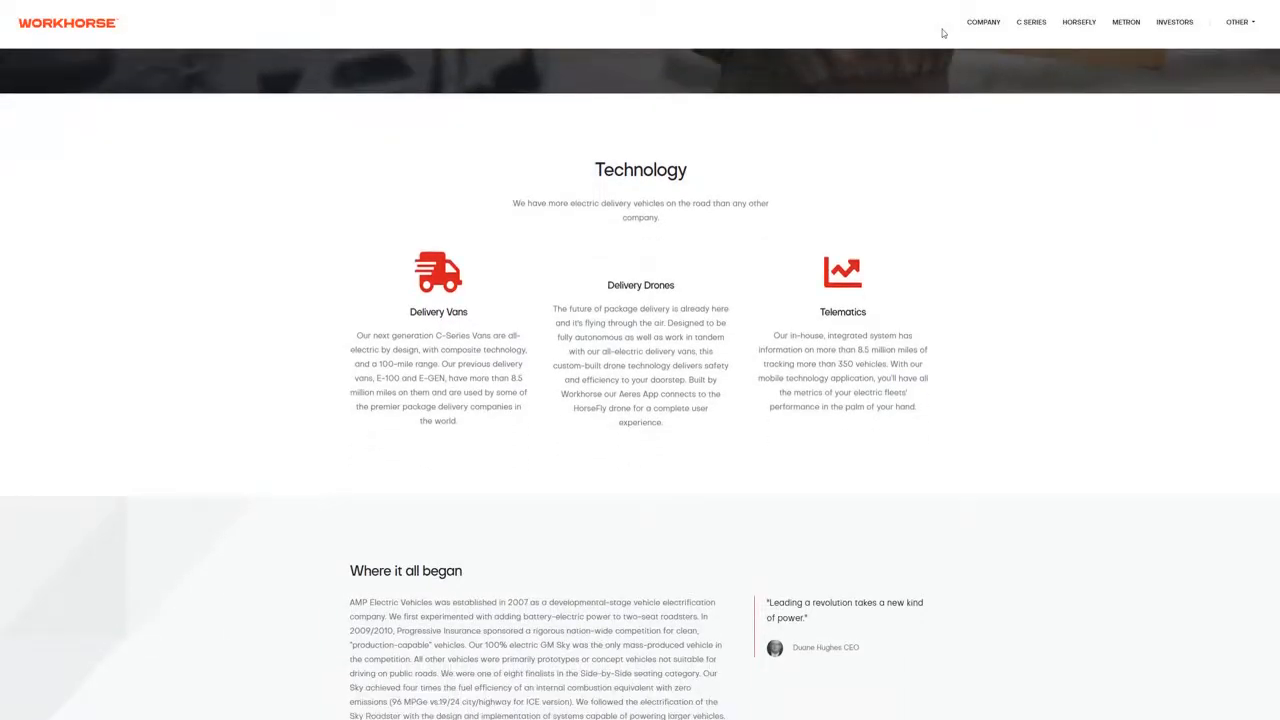
scroll(down, 3)
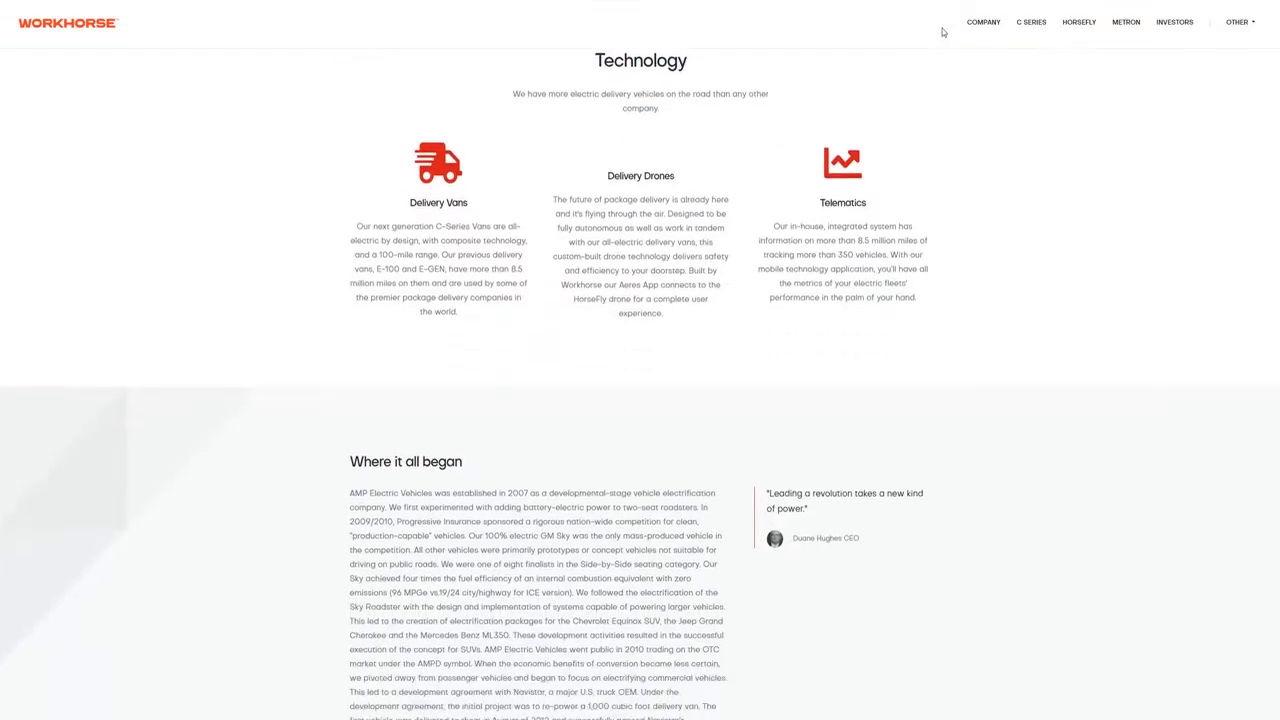
scroll(down, 3)
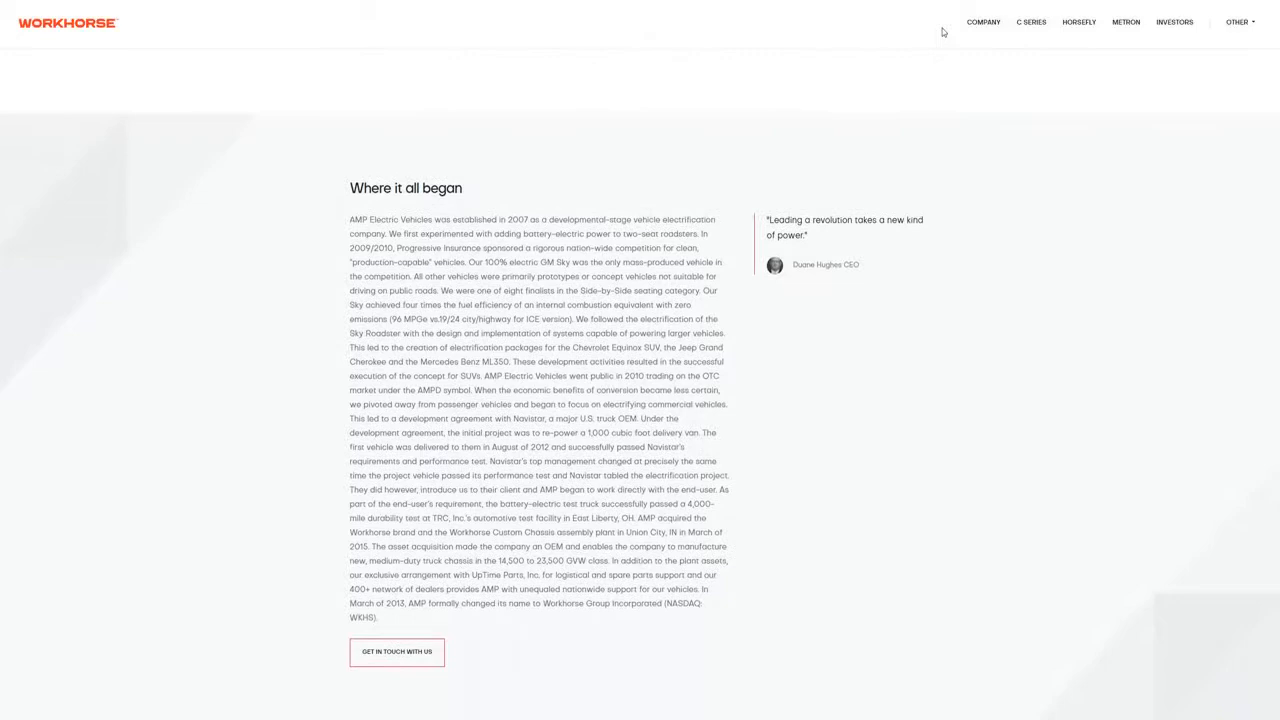
mouse_move(1078, 20)
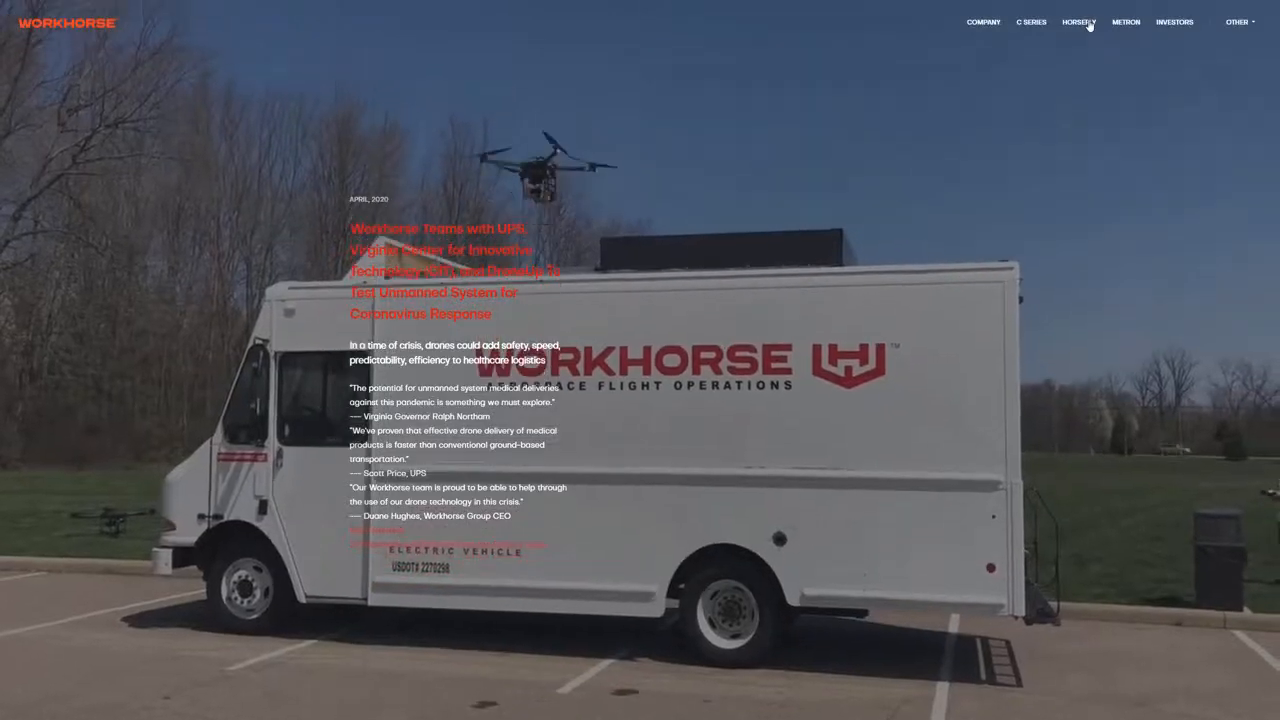
Scroll the HorseFly page past the UAV overview toward the Specifications section
scroll(down, 3)
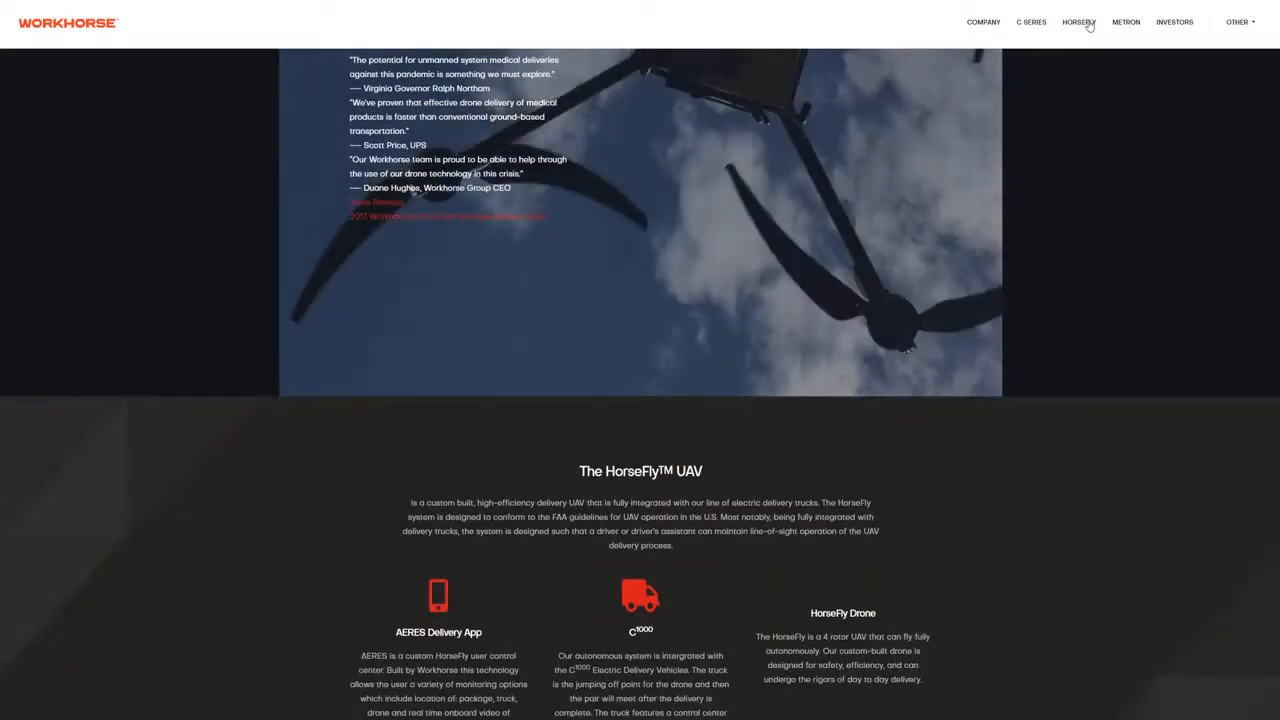
scroll(down, 3)
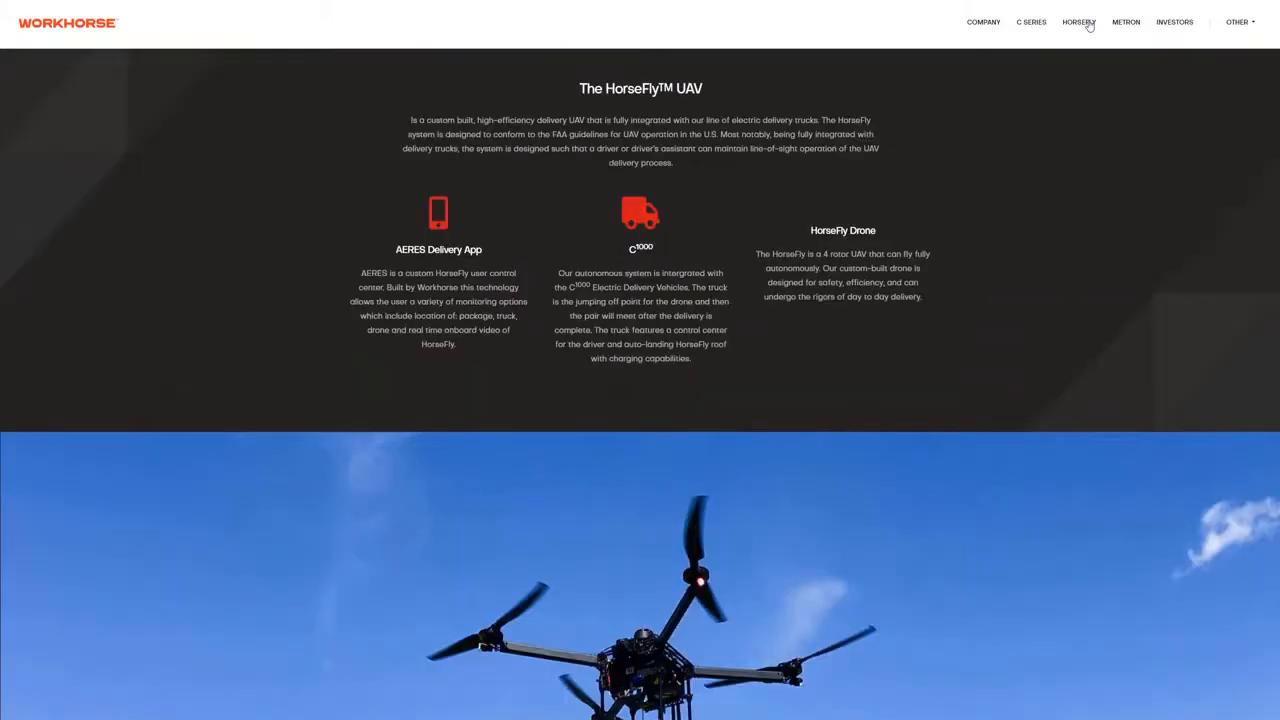
scroll(down, 3)
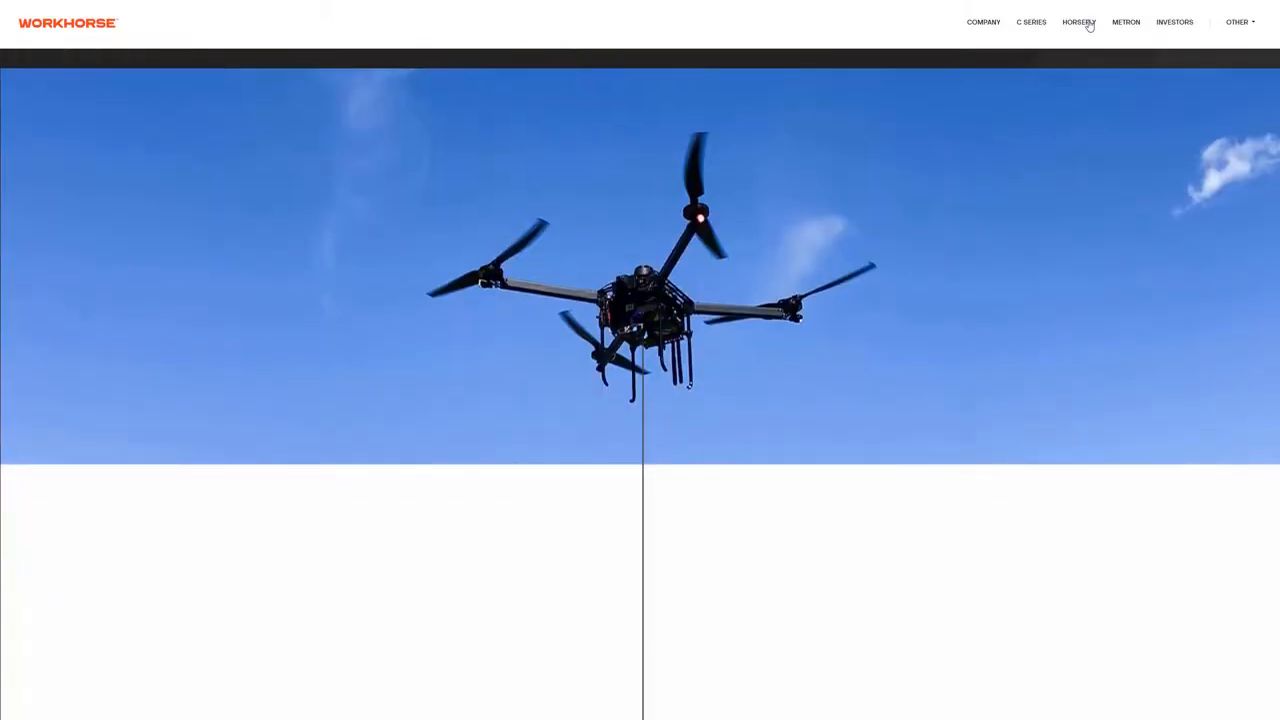
scroll(down, 3)
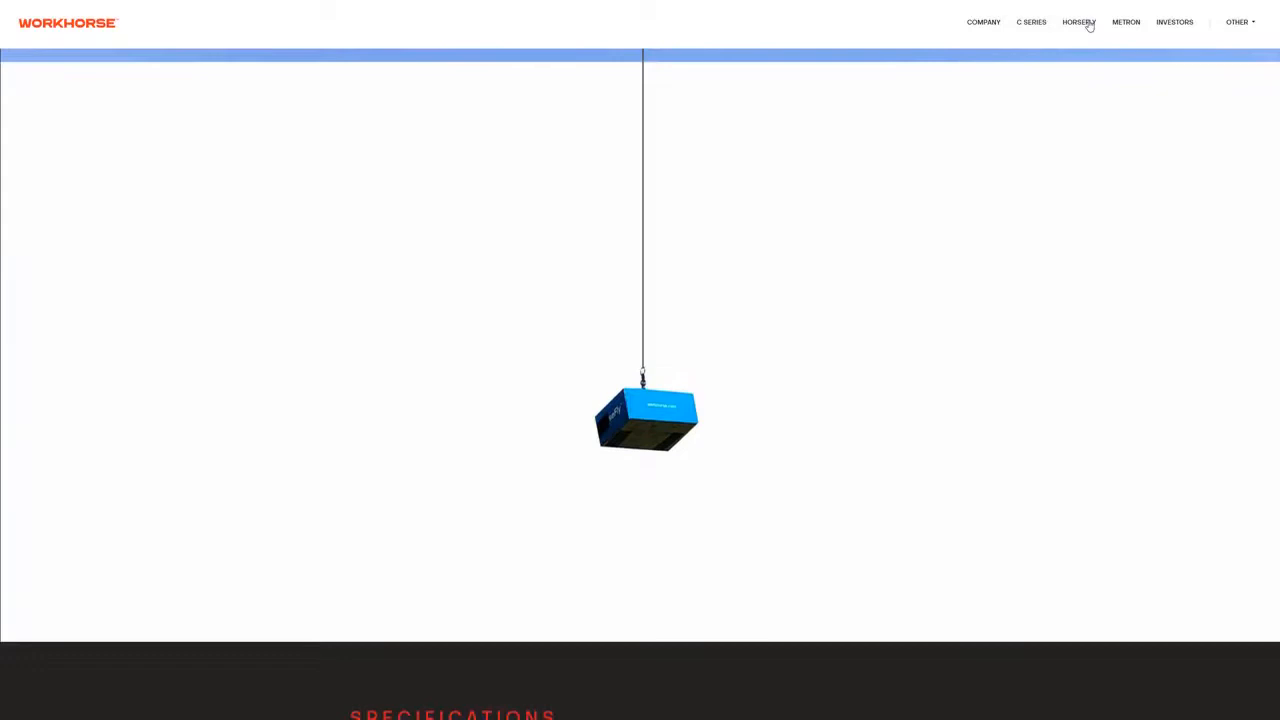